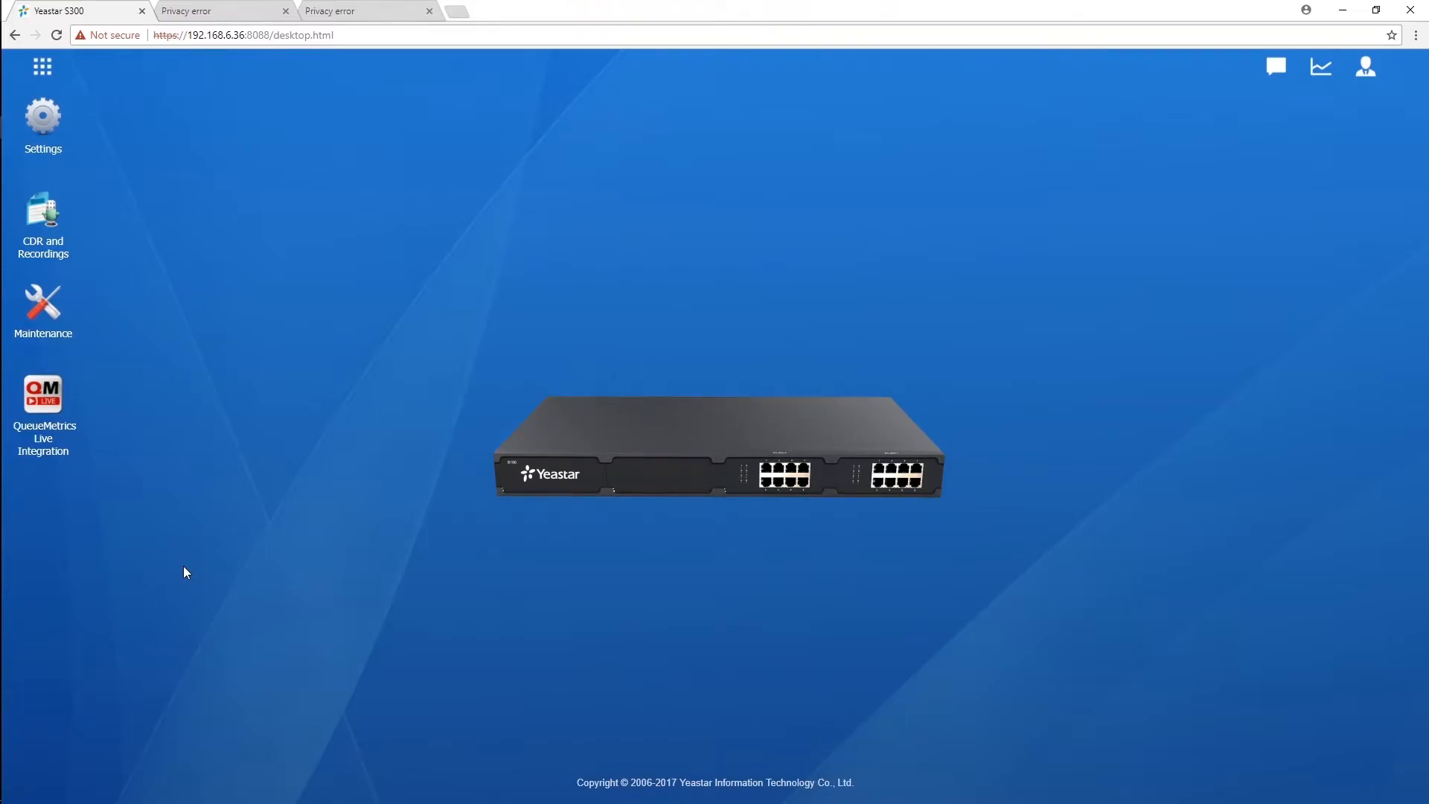
# Open the Settings window with its PBX, System and Event Center categories
pyautogui.click(719, 451)
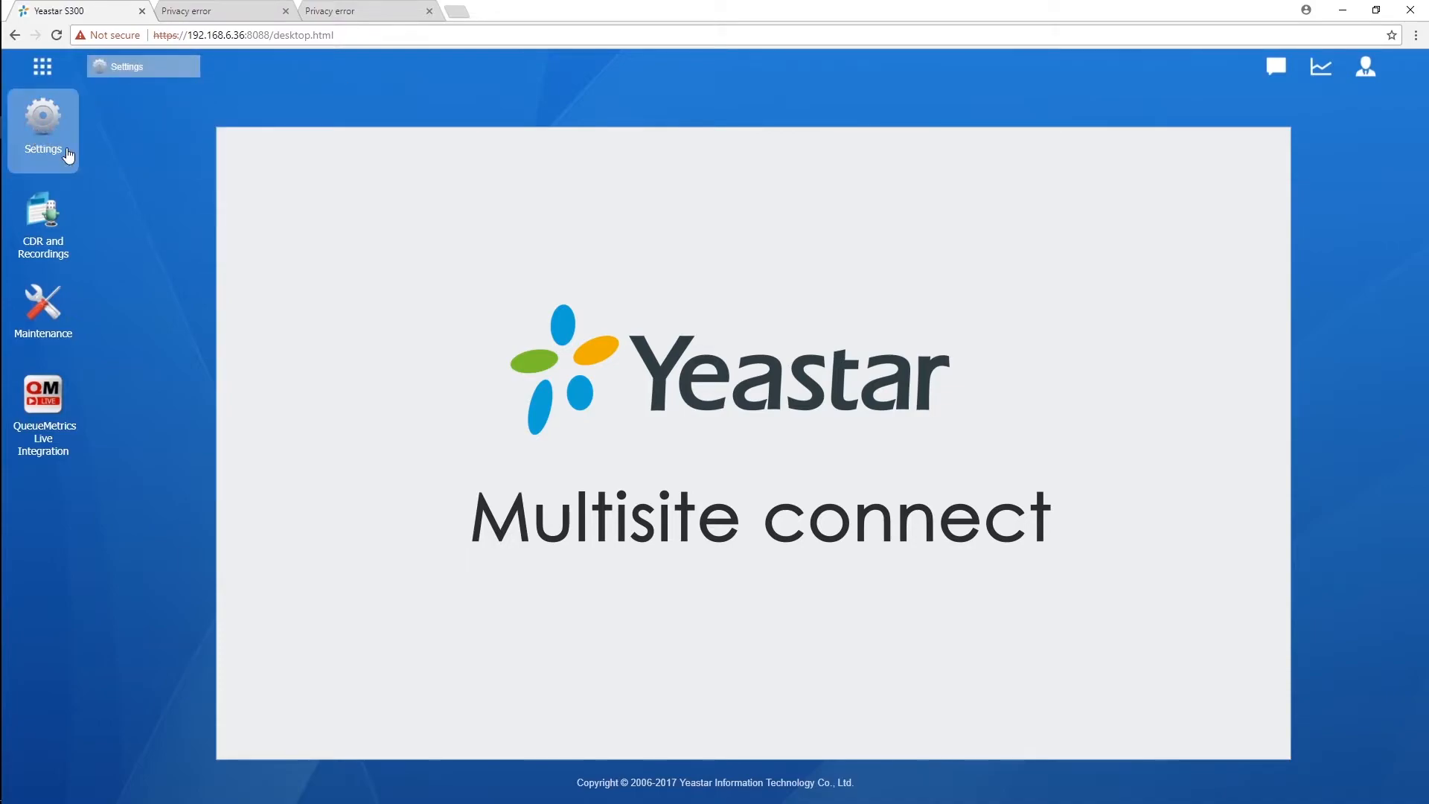
pyautogui.click(43, 127)
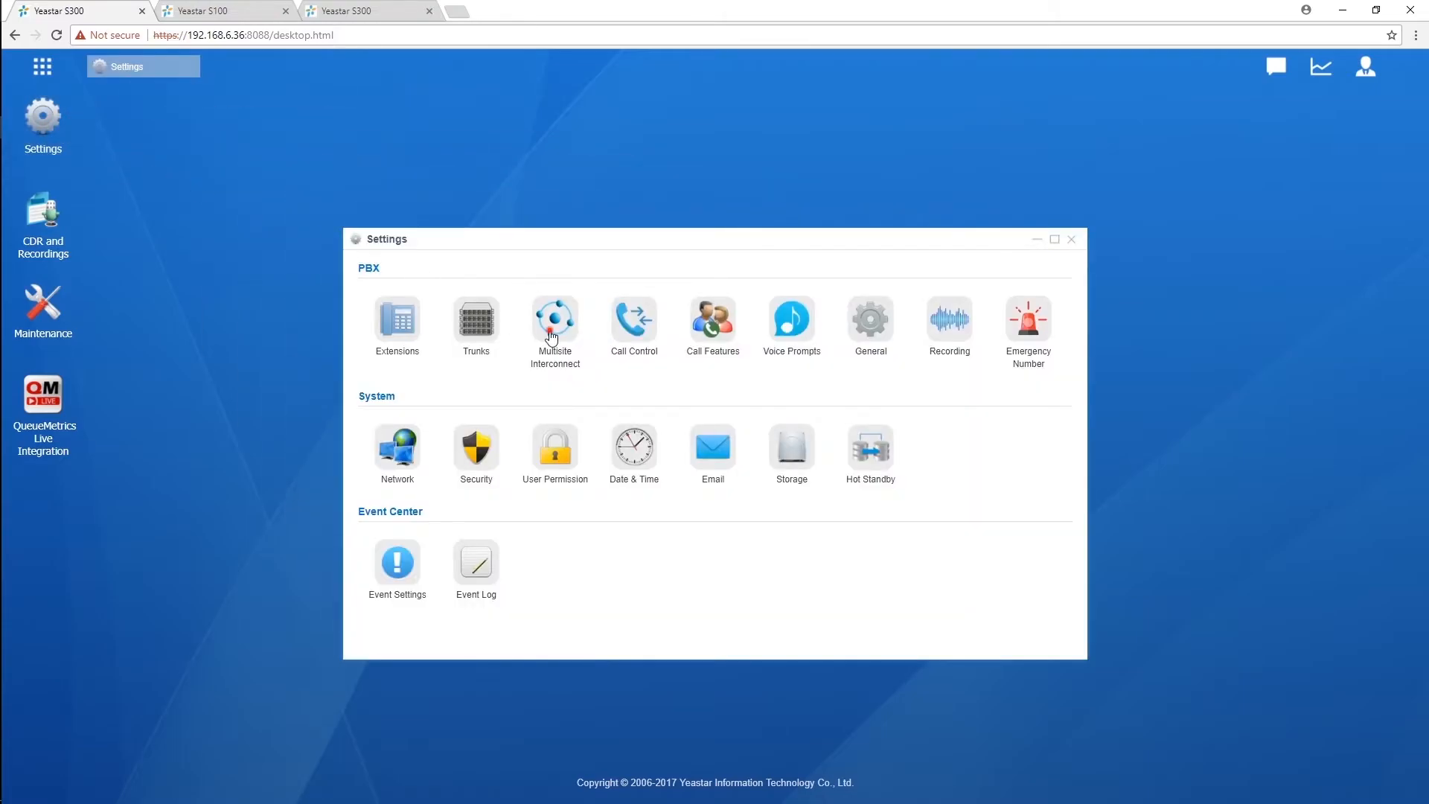
# Open Multisite Interconnect, set this PBX as headquarter, and open its entry for editing
pyautogui.click(554, 321)
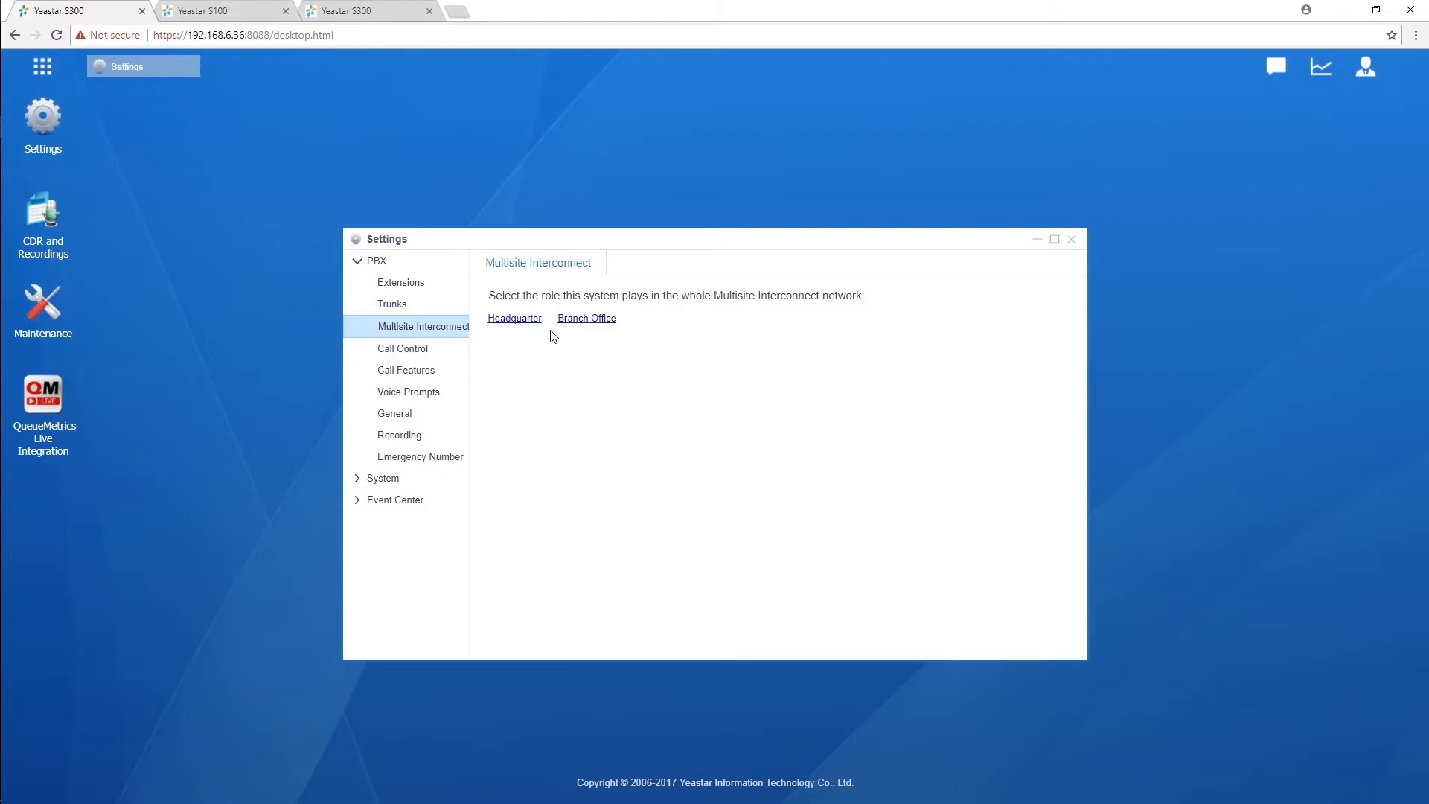
pyautogui.moveTo(514, 318)
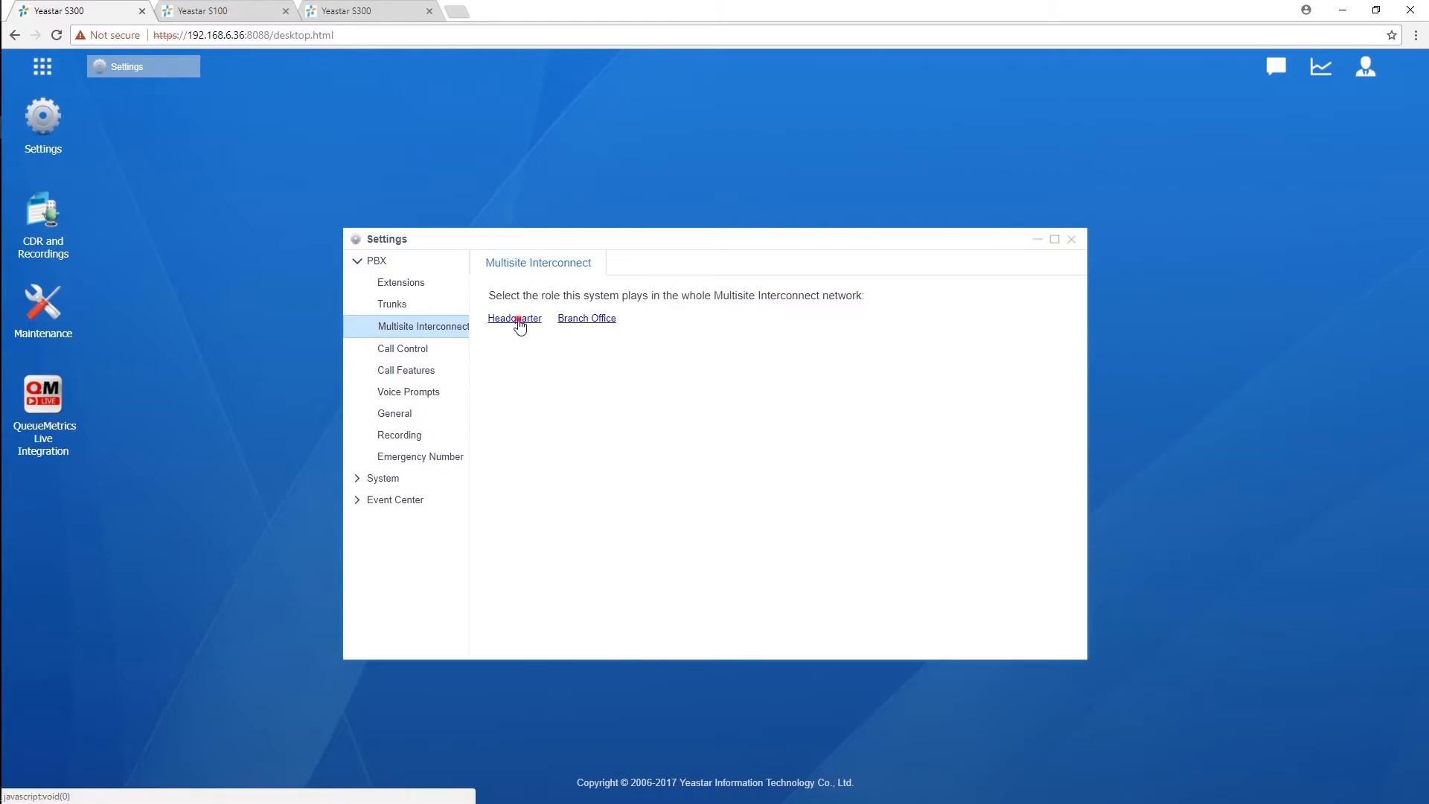
pyautogui.click(515, 318)
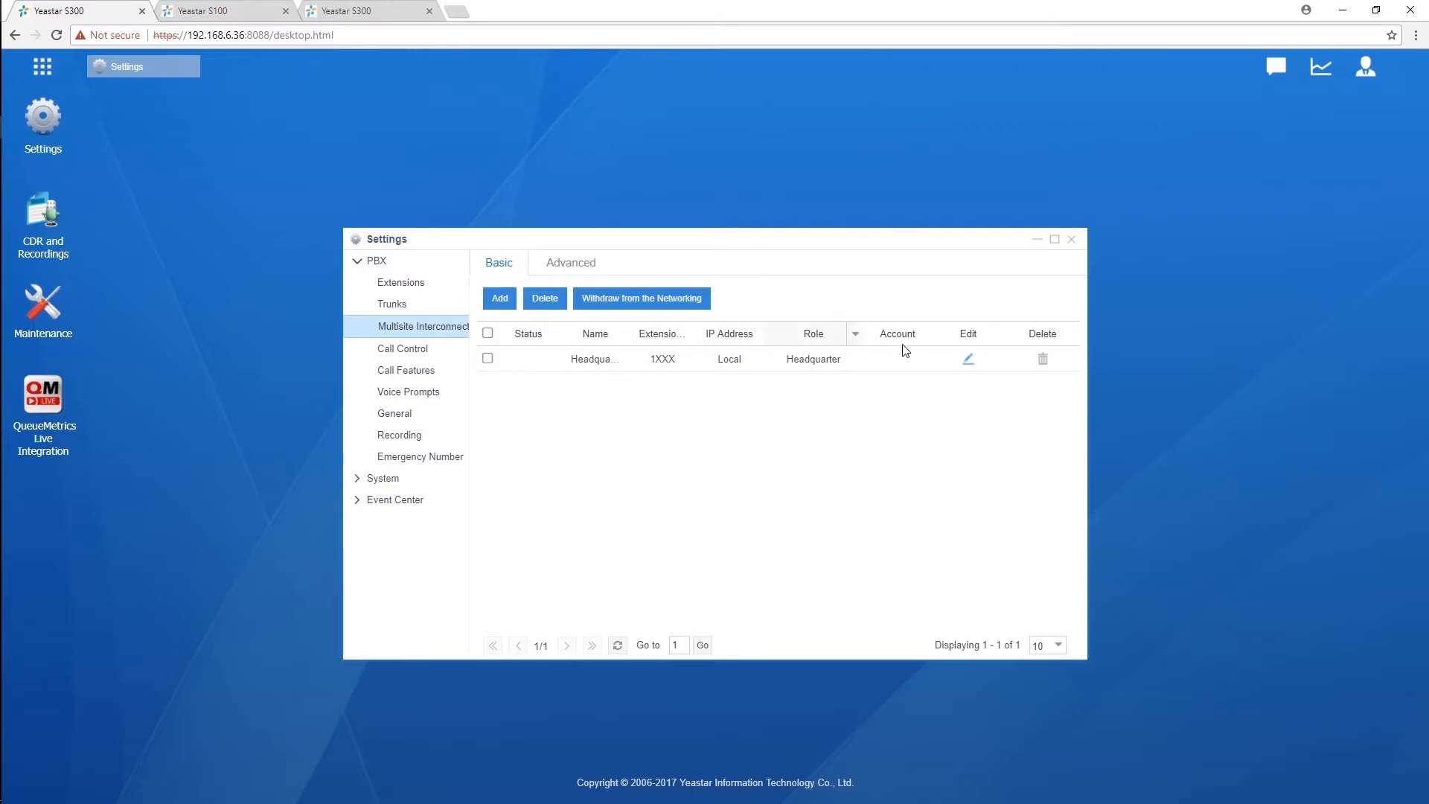
pyautogui.click(968, 358)
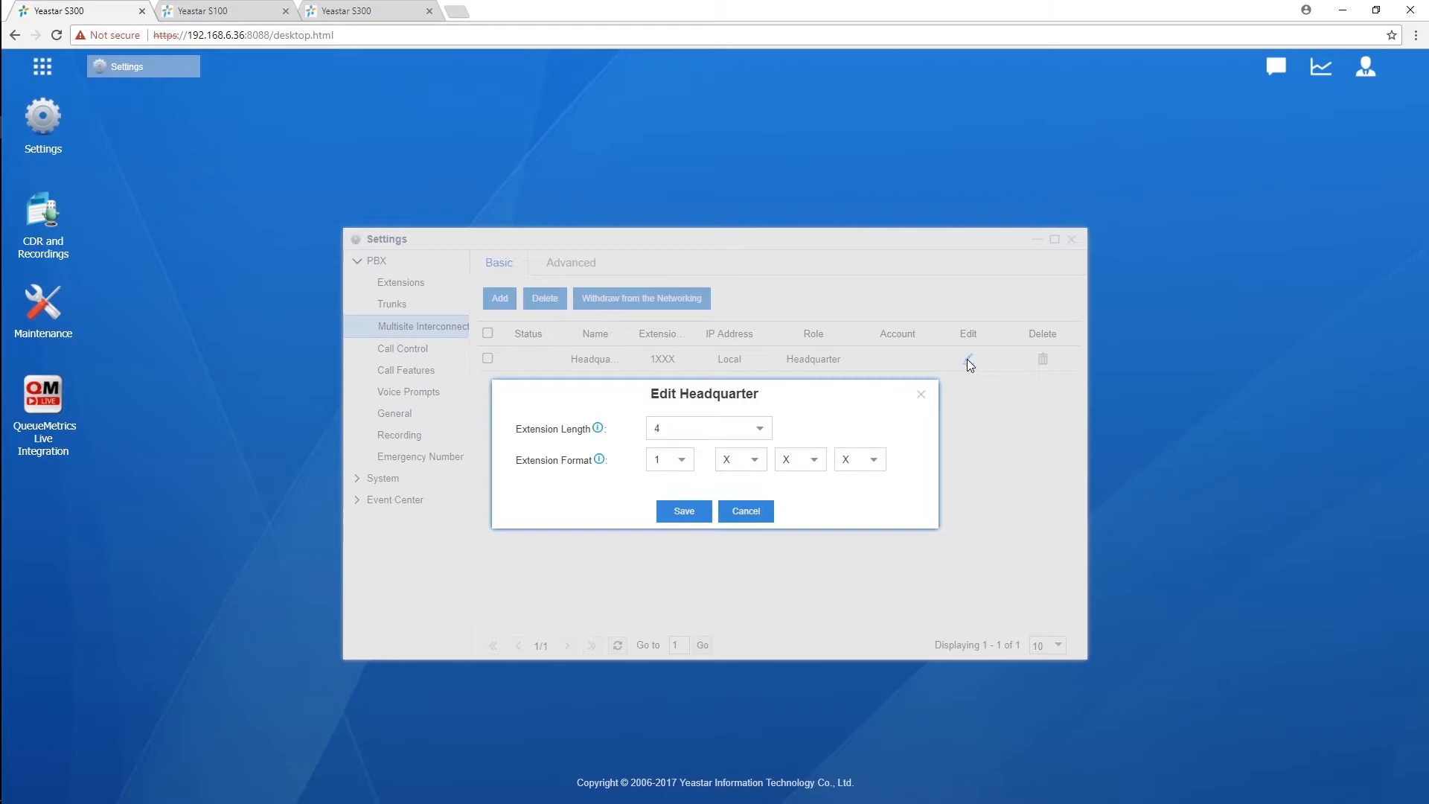
pyautogui.moveTo(959, 361)
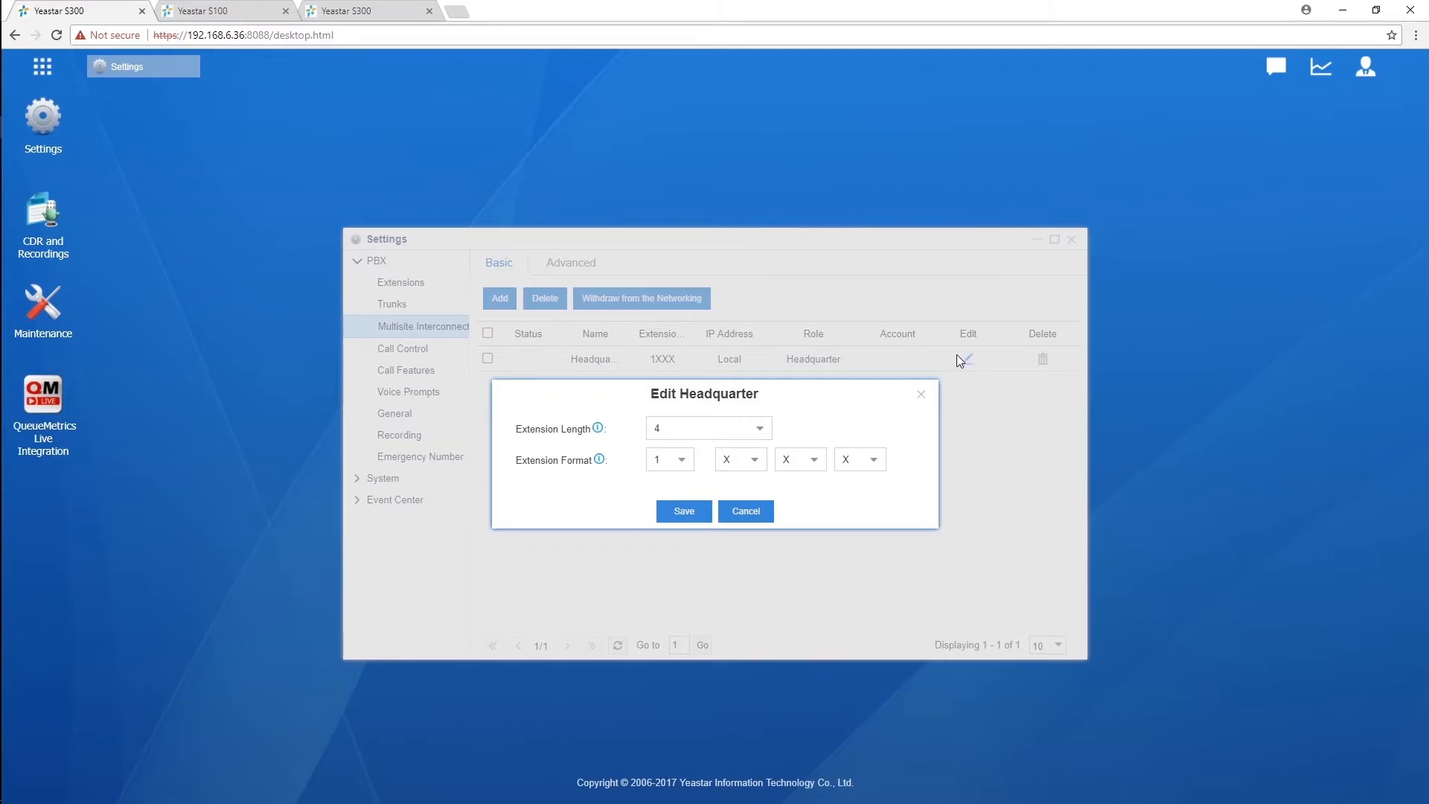
pyautogui.moveTo(598, 433)
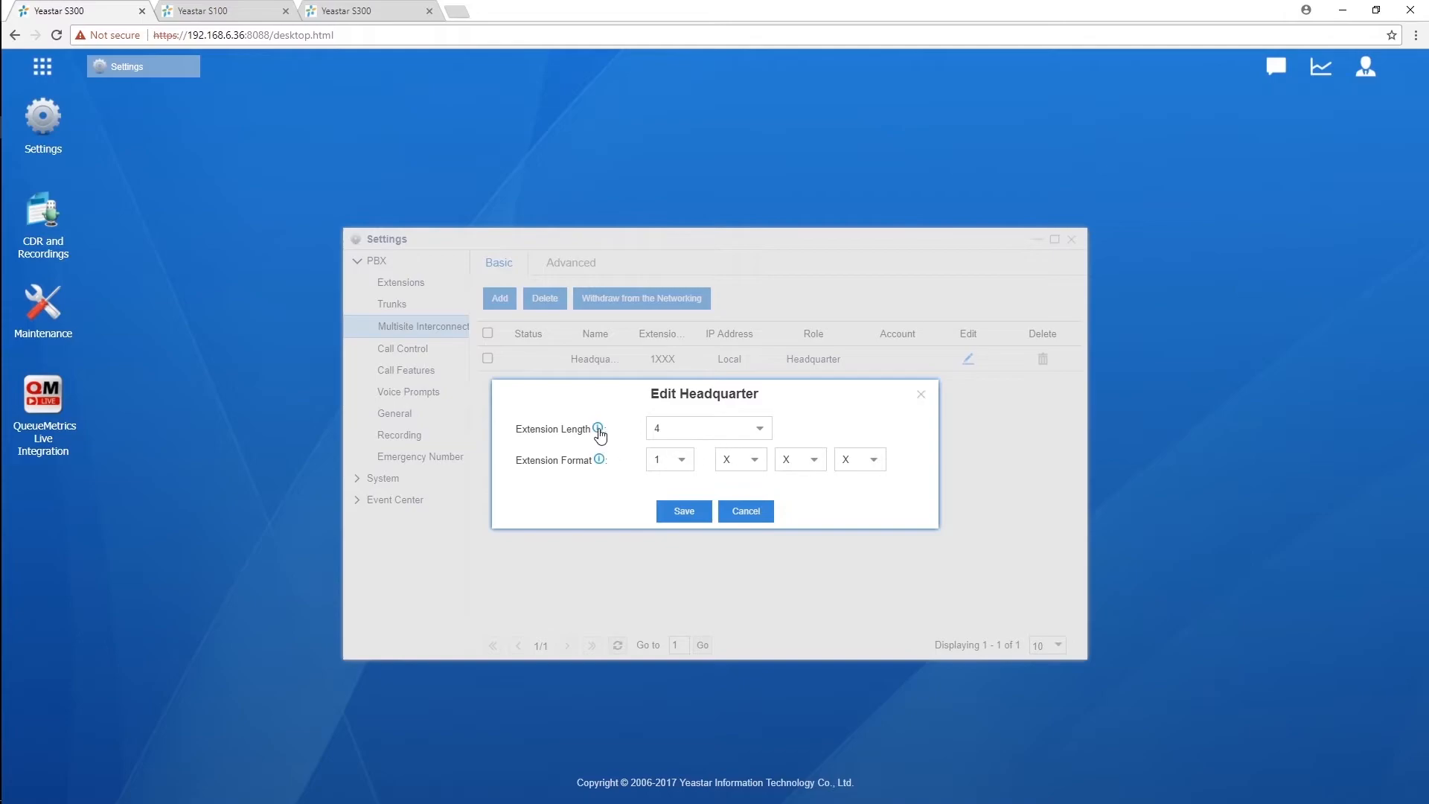
pyautogui.moveTo(598, 430)
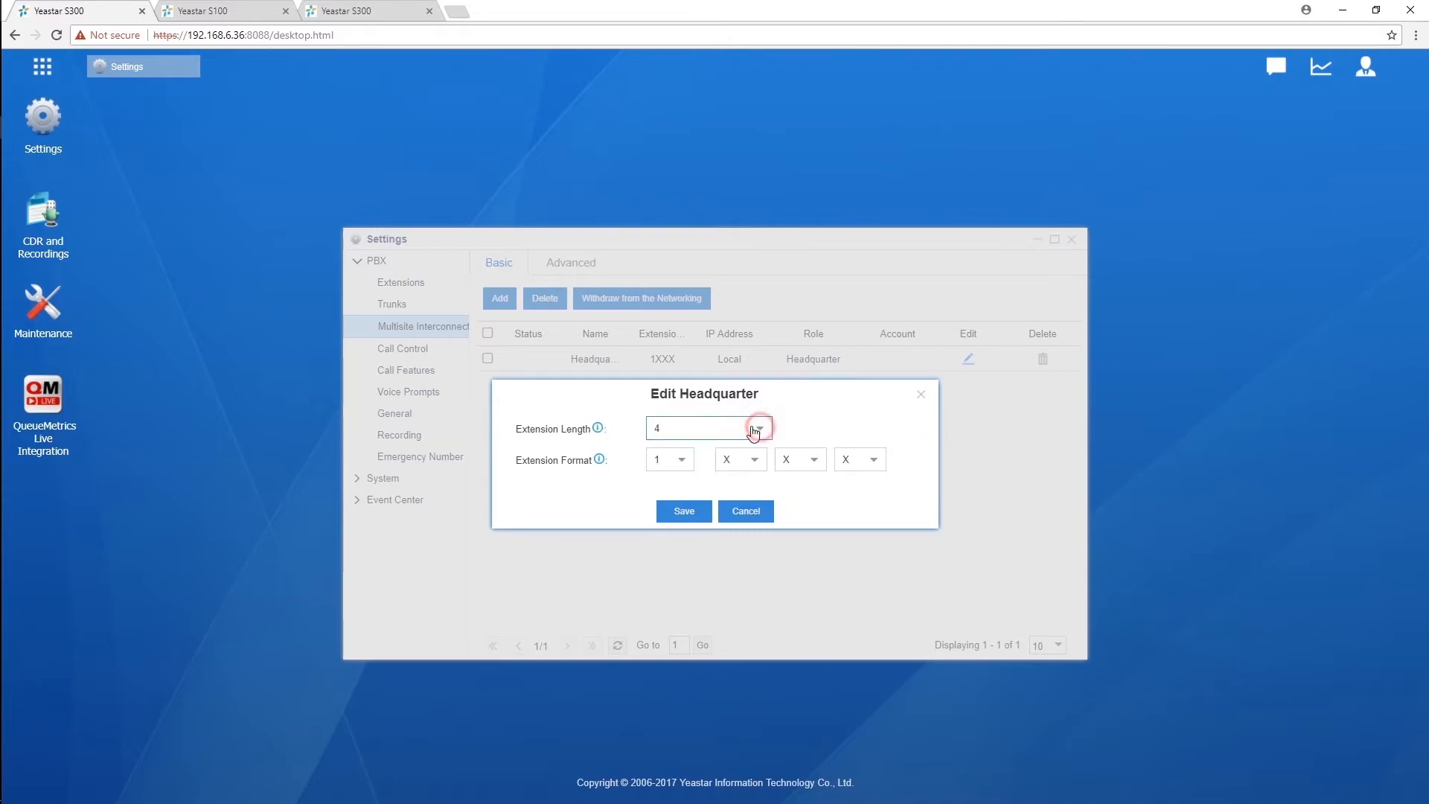
pyautogui.moveTo(600, 460)
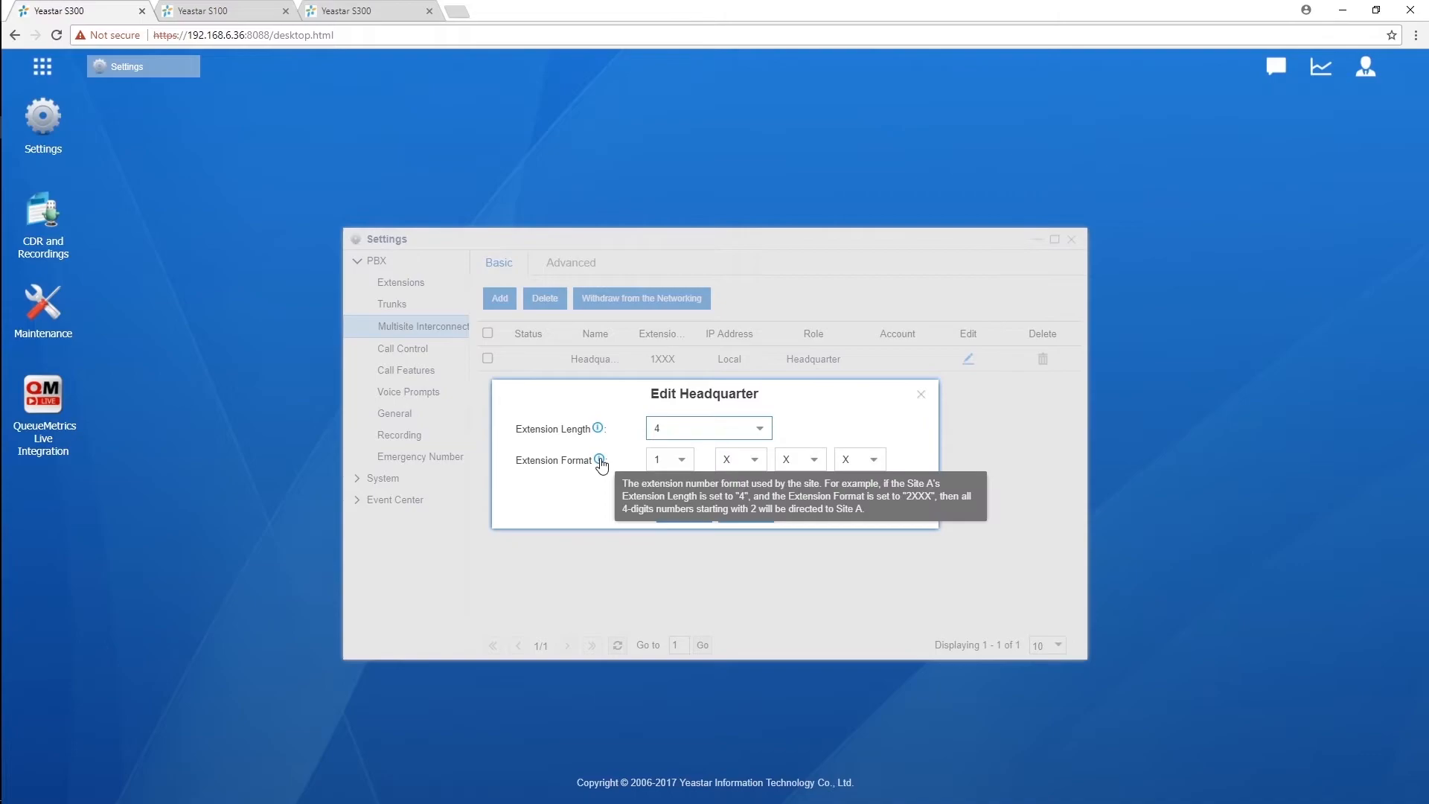
pyautogui.moveTo(677, 464)
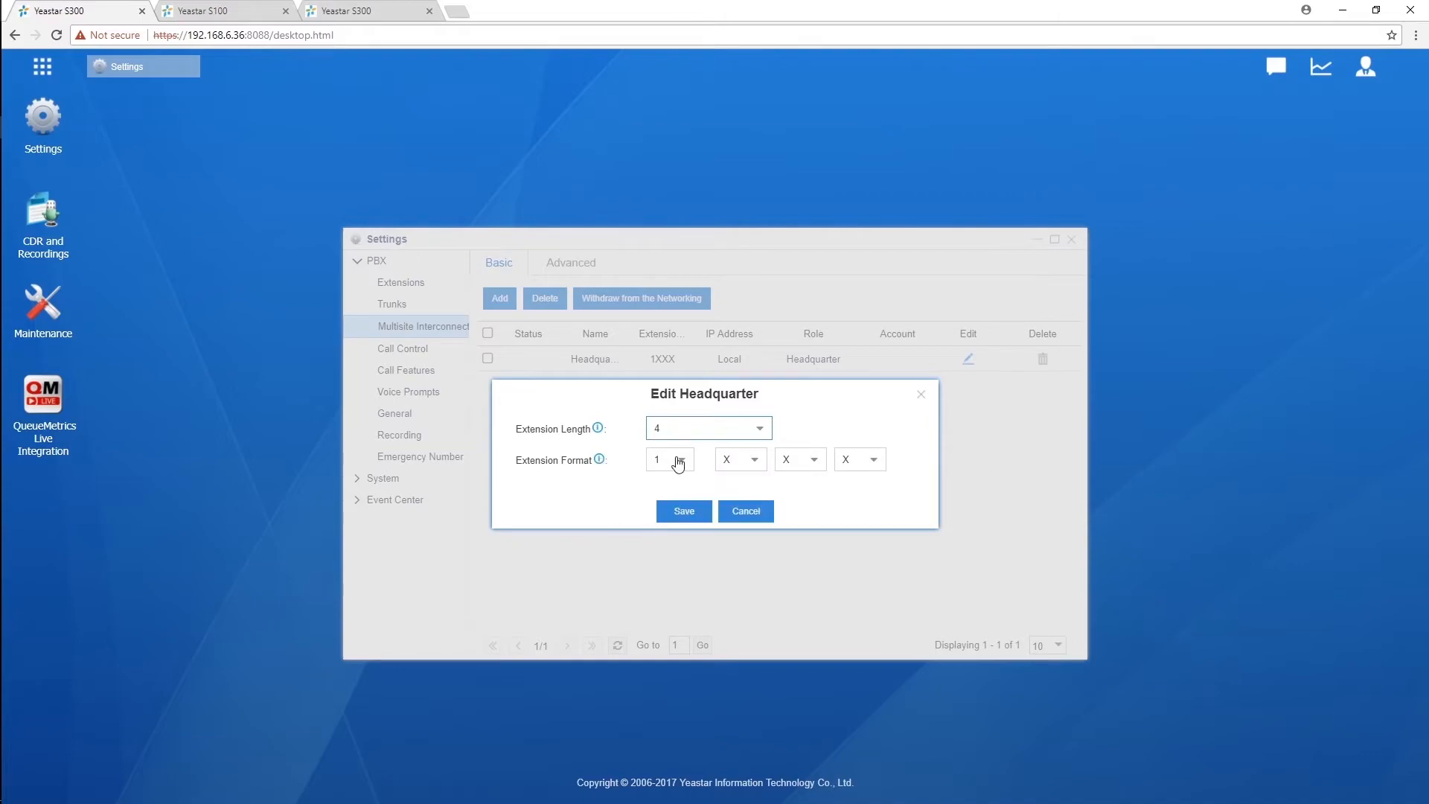
# Keep the headquarter's extension format at 1XXX with length 4 and save
pyautogui.click(670, 459)
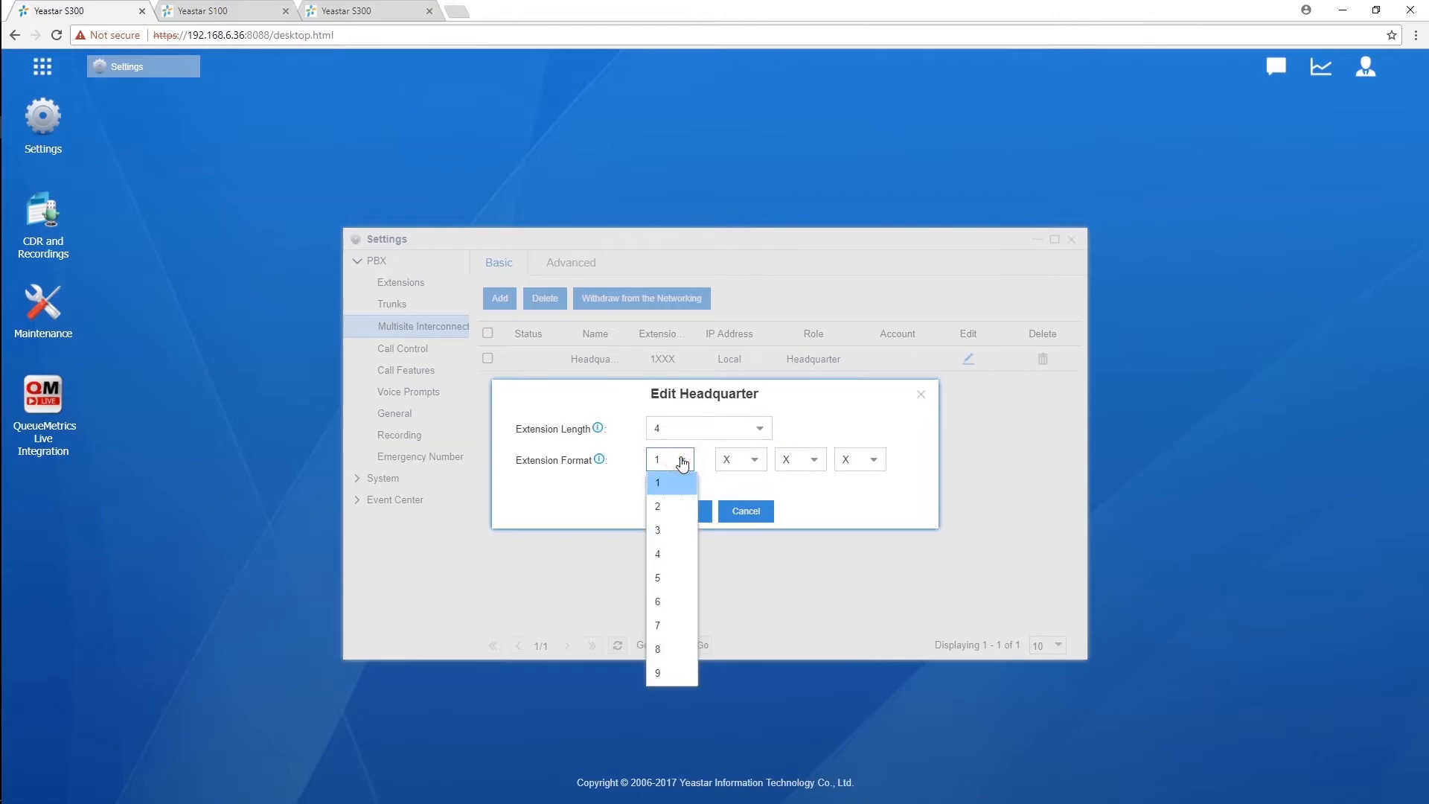
pyautogui.click(658, 482)
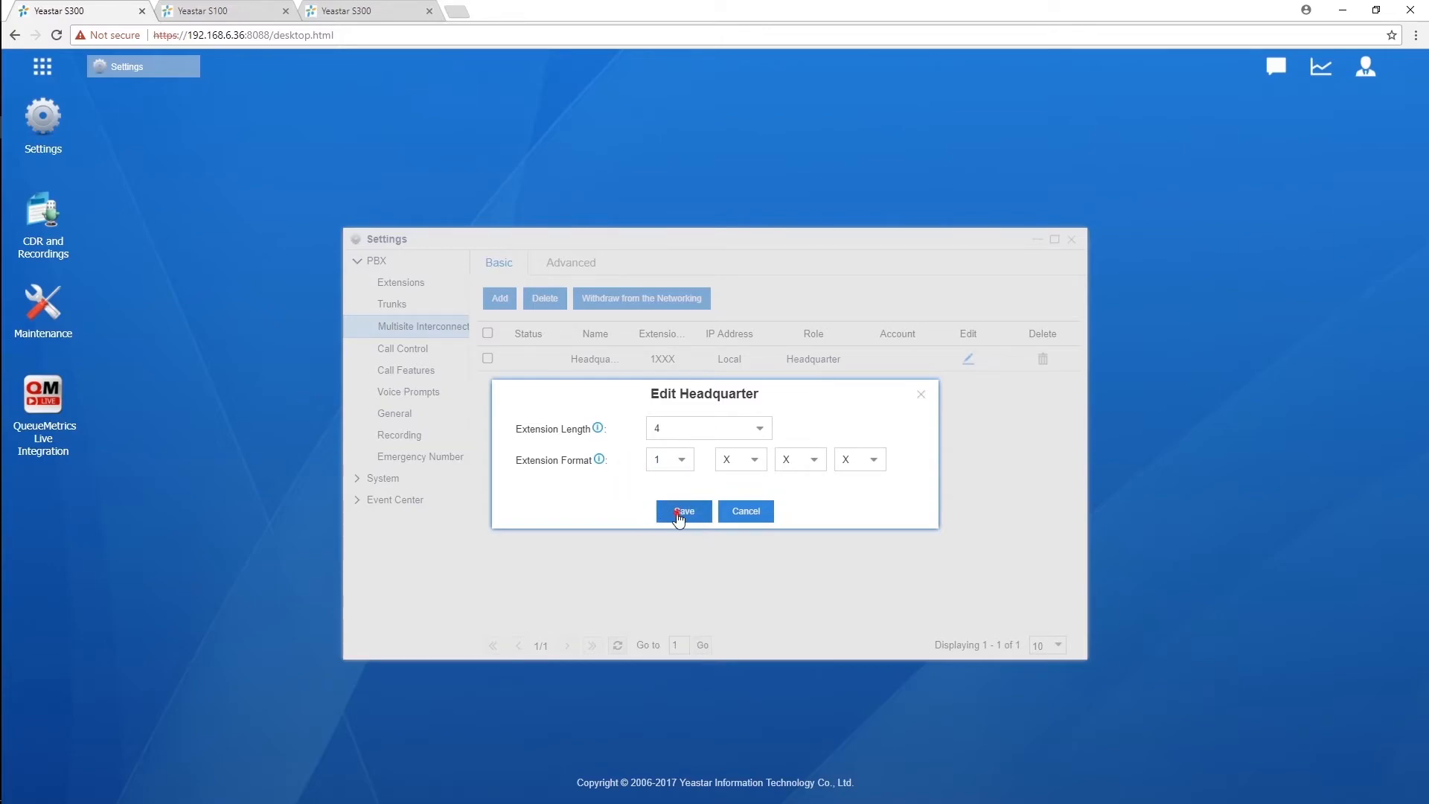
pyautogui.click(683, 511)
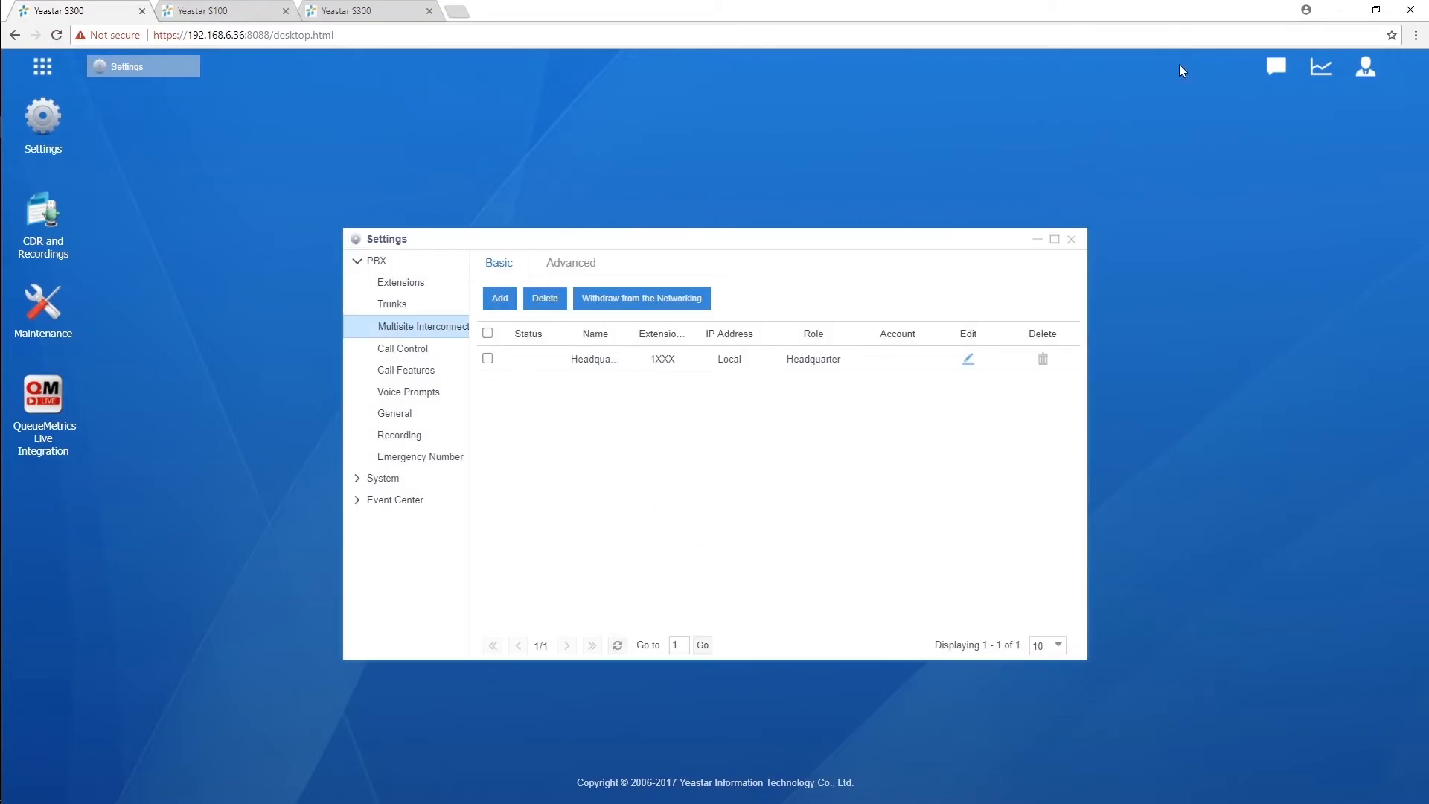
pyautogui.moveTo(690, 428)
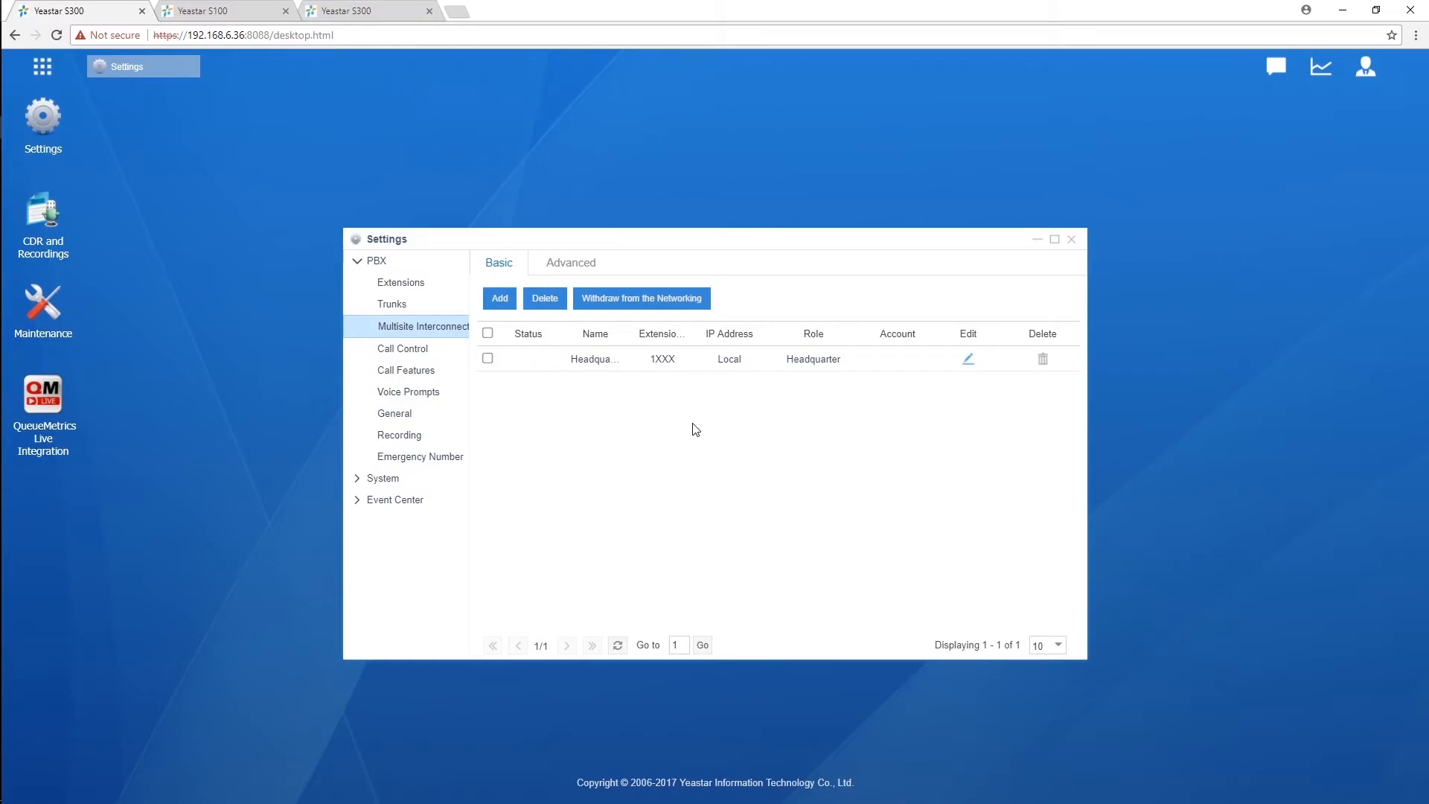
pyautogui.click(500, 298)
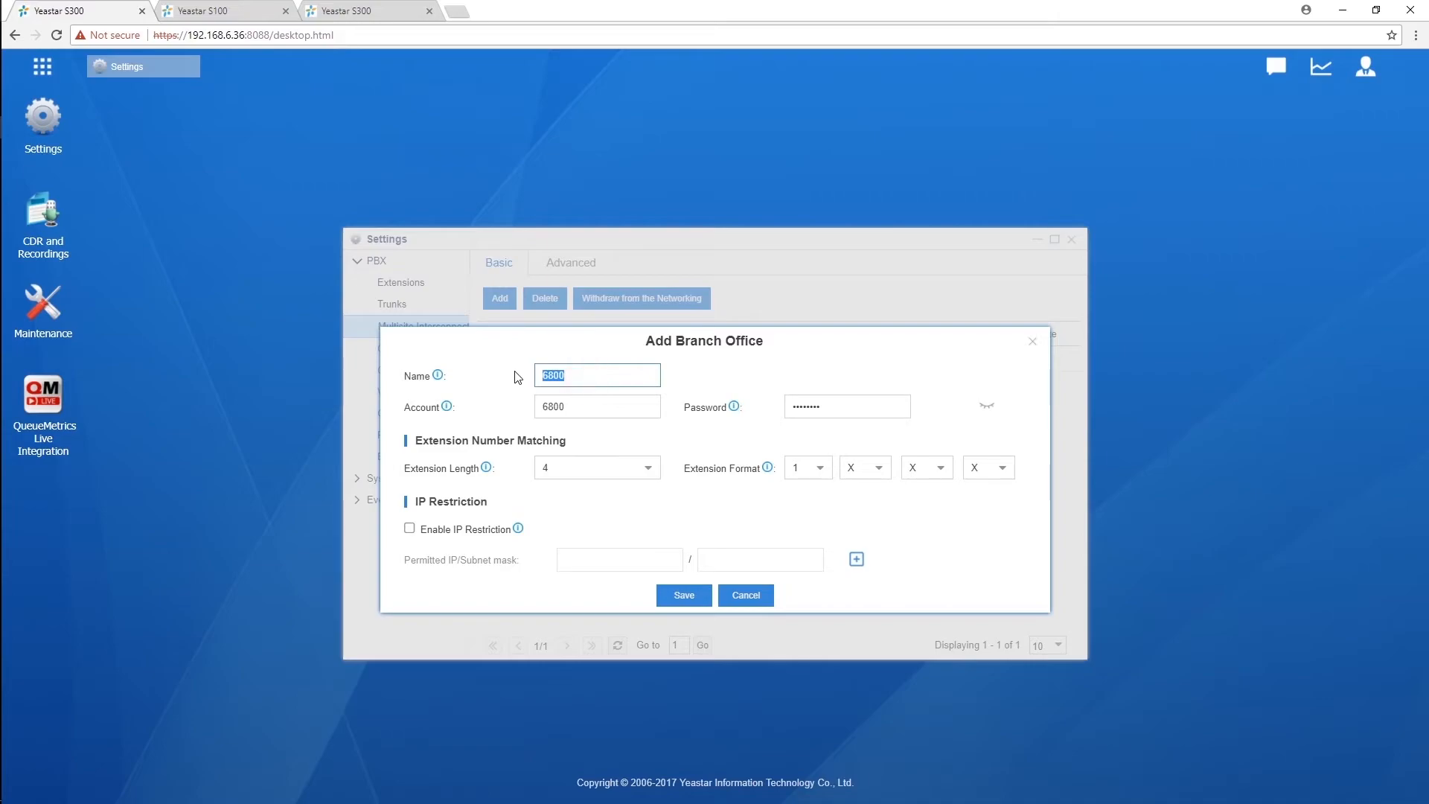
# Name branch office A, check its password, set extensions to 2XXX, and save
pyautogui.write('A')
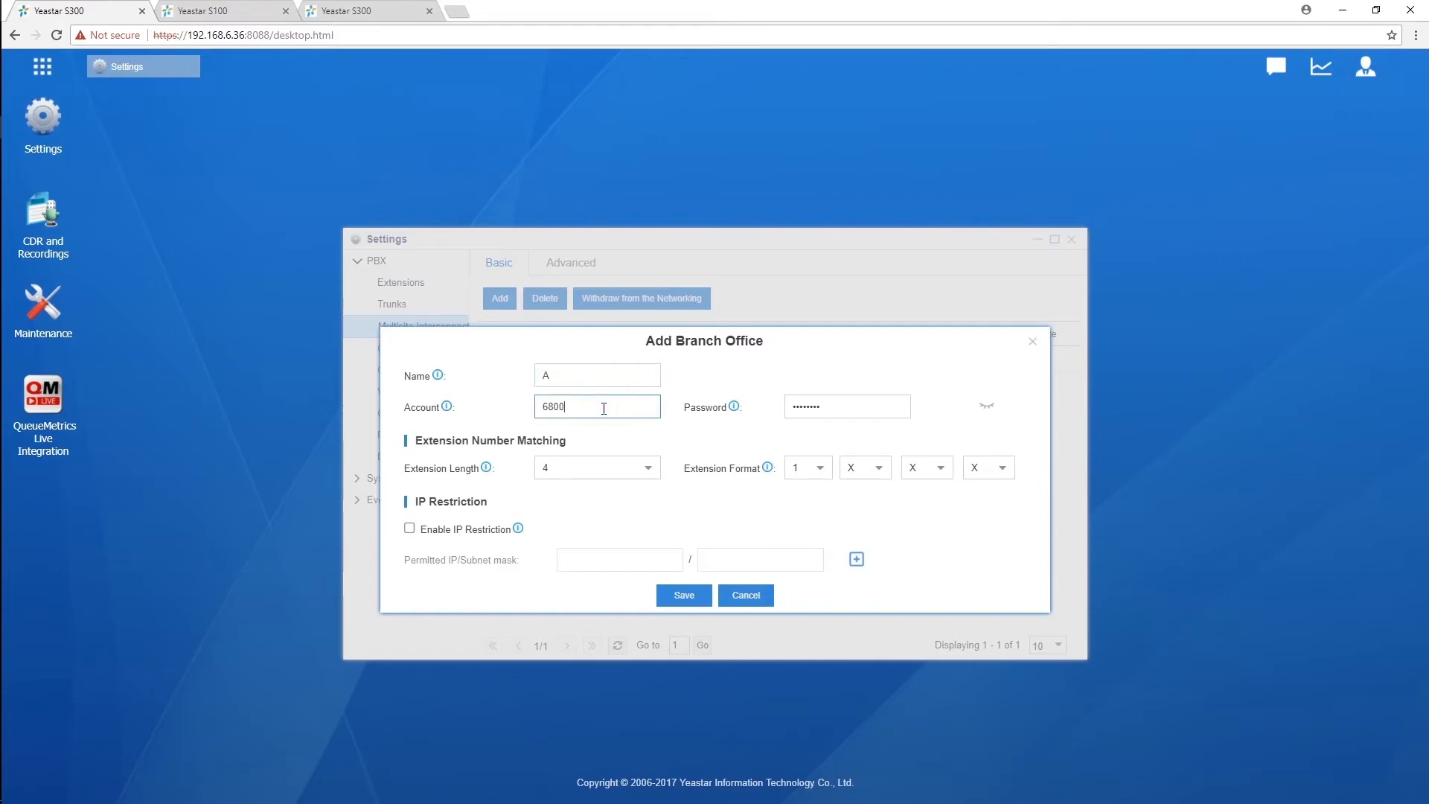
pyautogui.moveTo(446, 407)
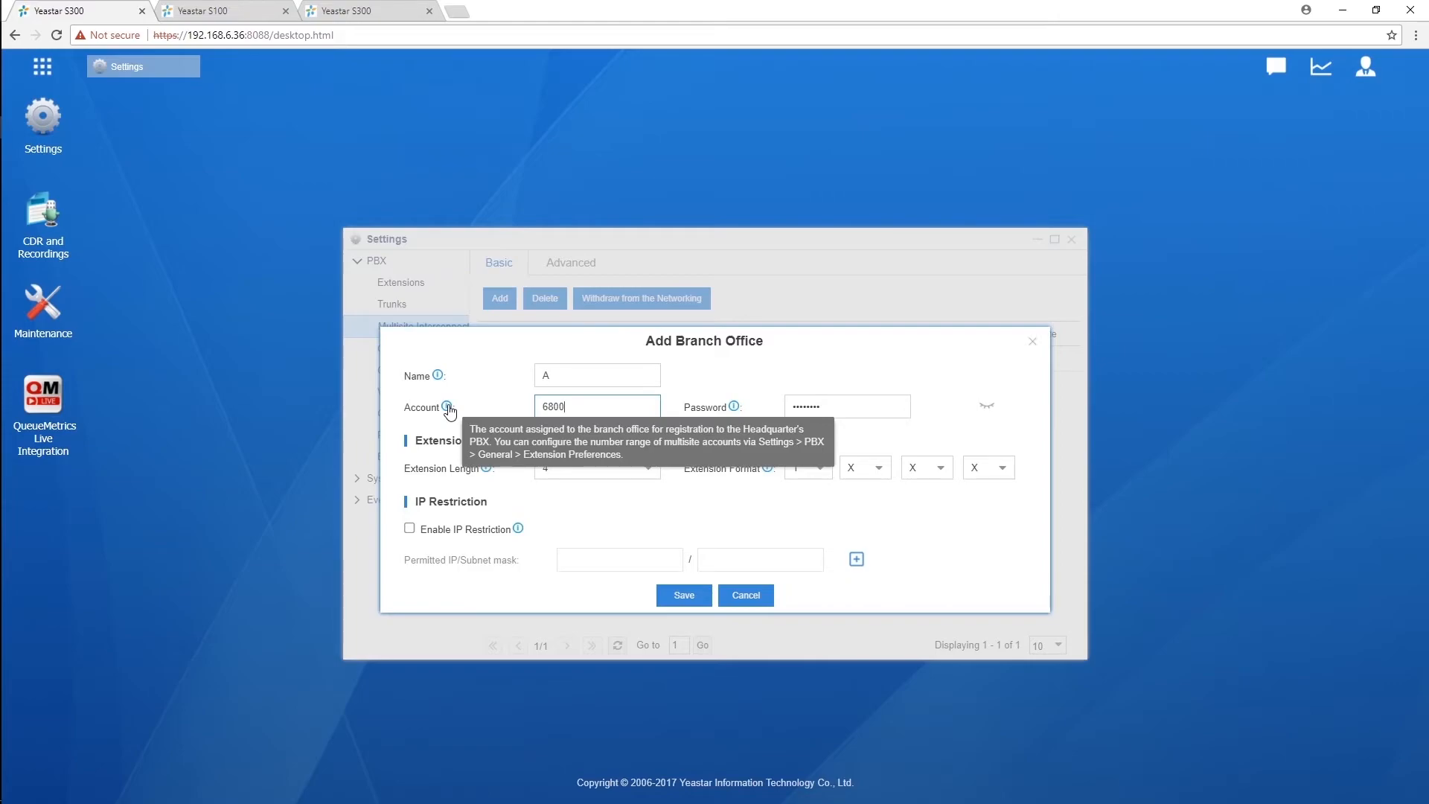
pyautogui.moveTo(438, 377)
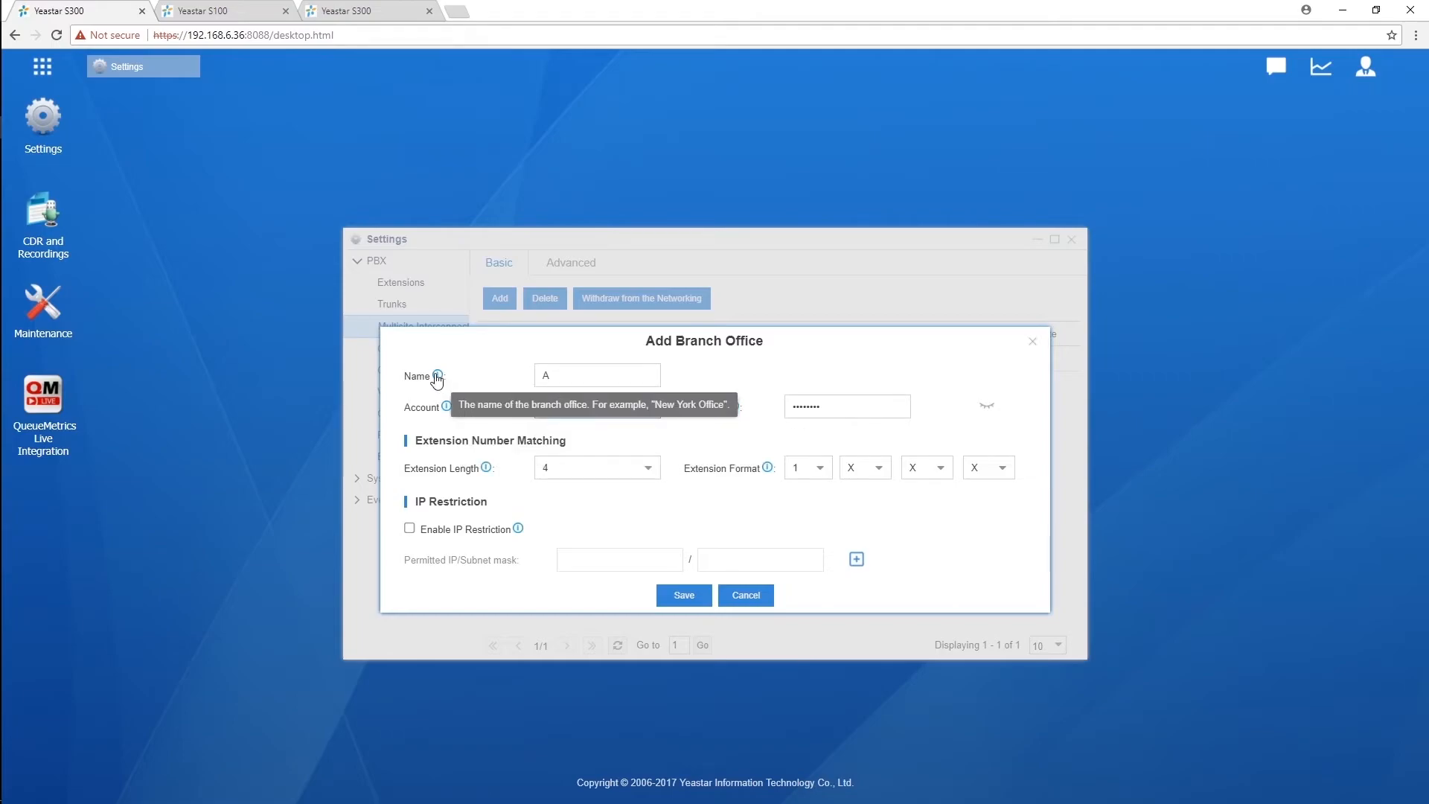
pyautogui.moveTo(450, 407)
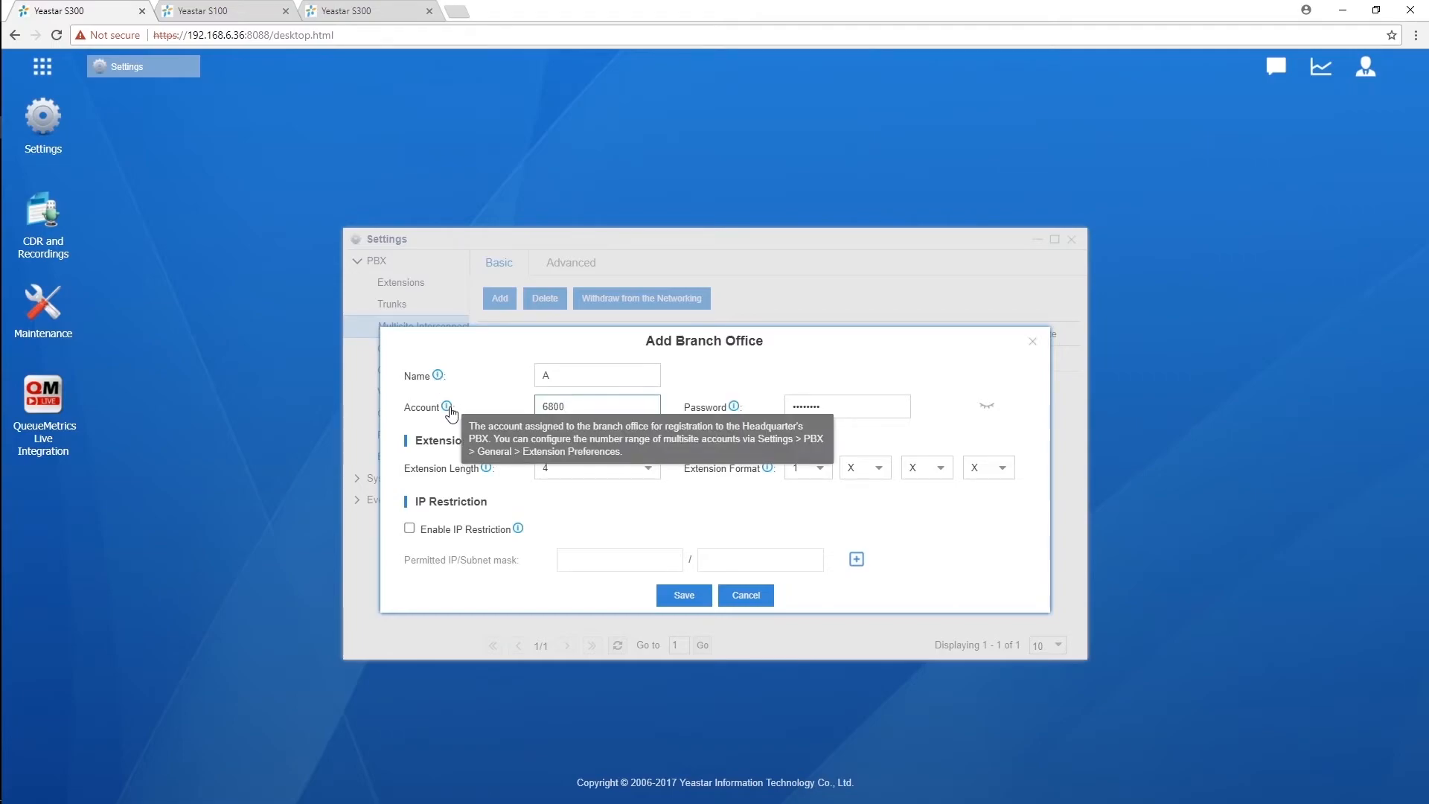
pyautogui.moveTo(733, 407)
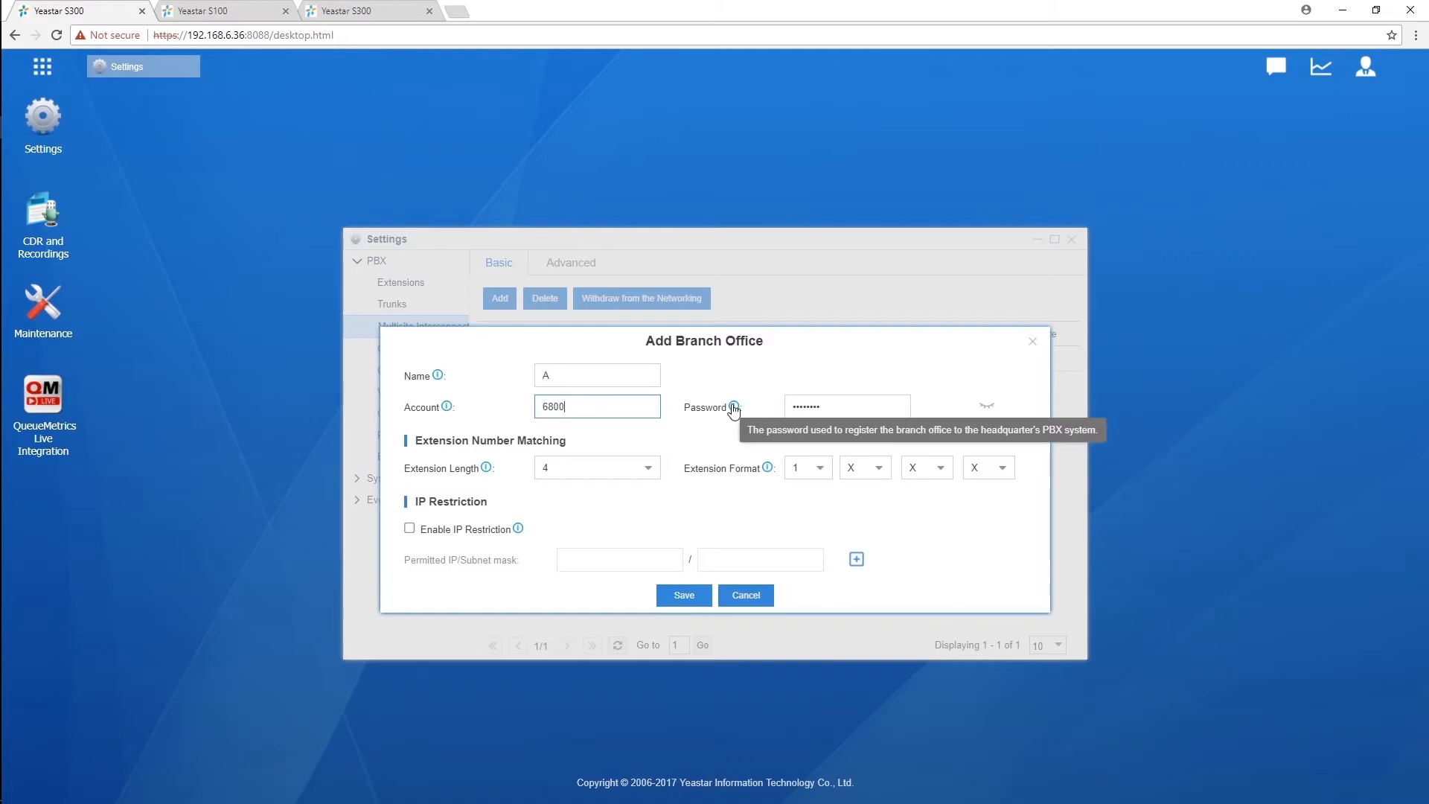
pyautogui.moveTo(760, 410)
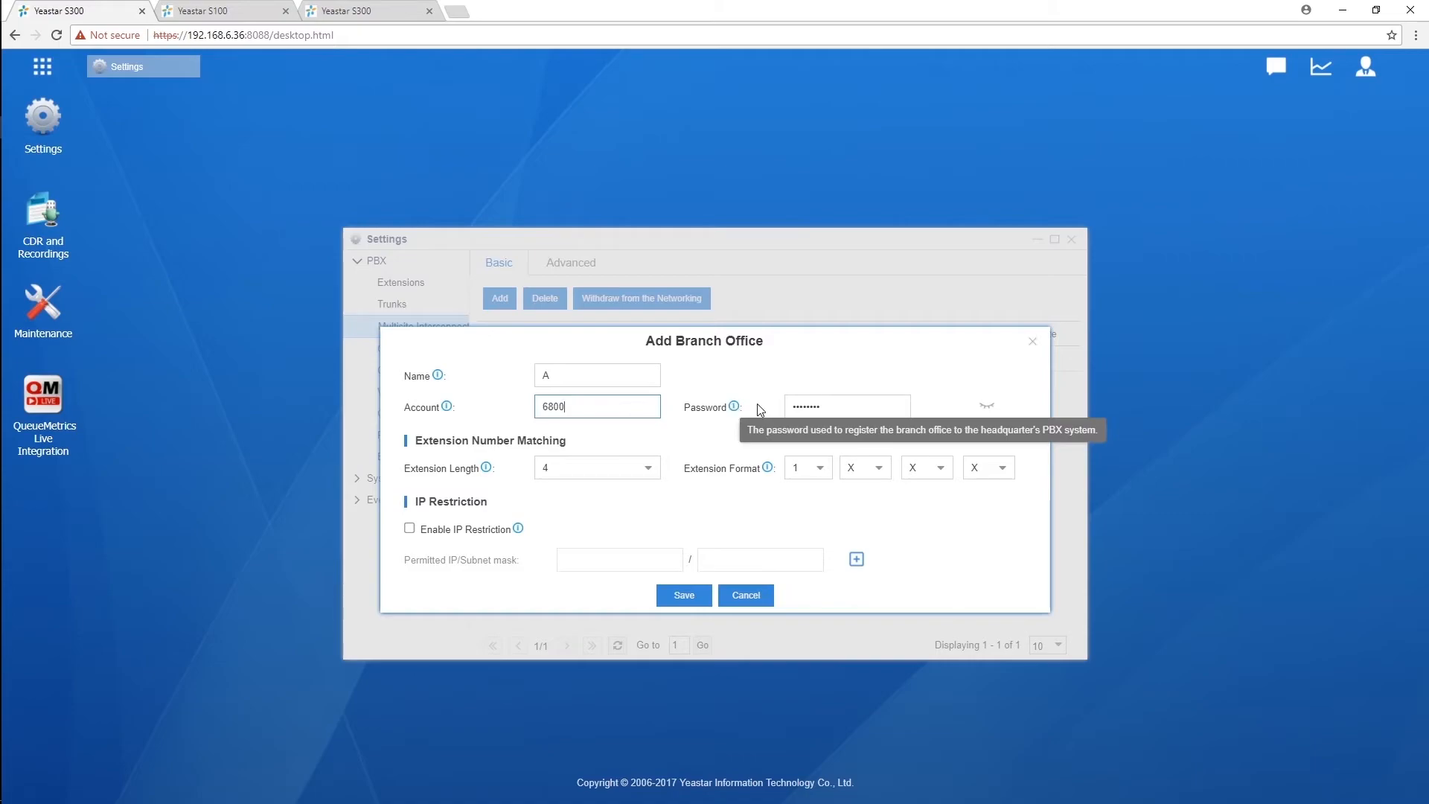
pyautogui.click(987, 406)
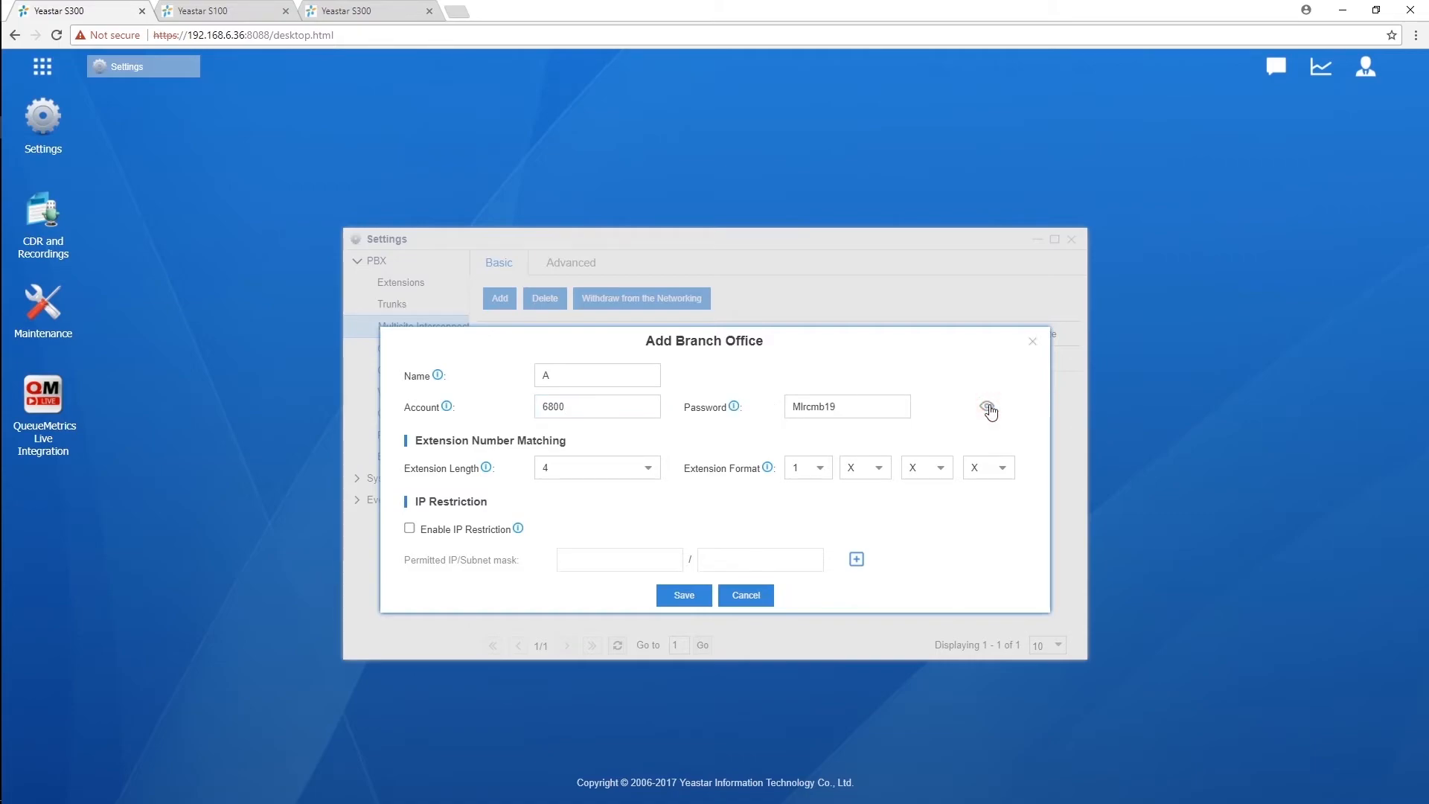
pyautogui.click(990, 406)
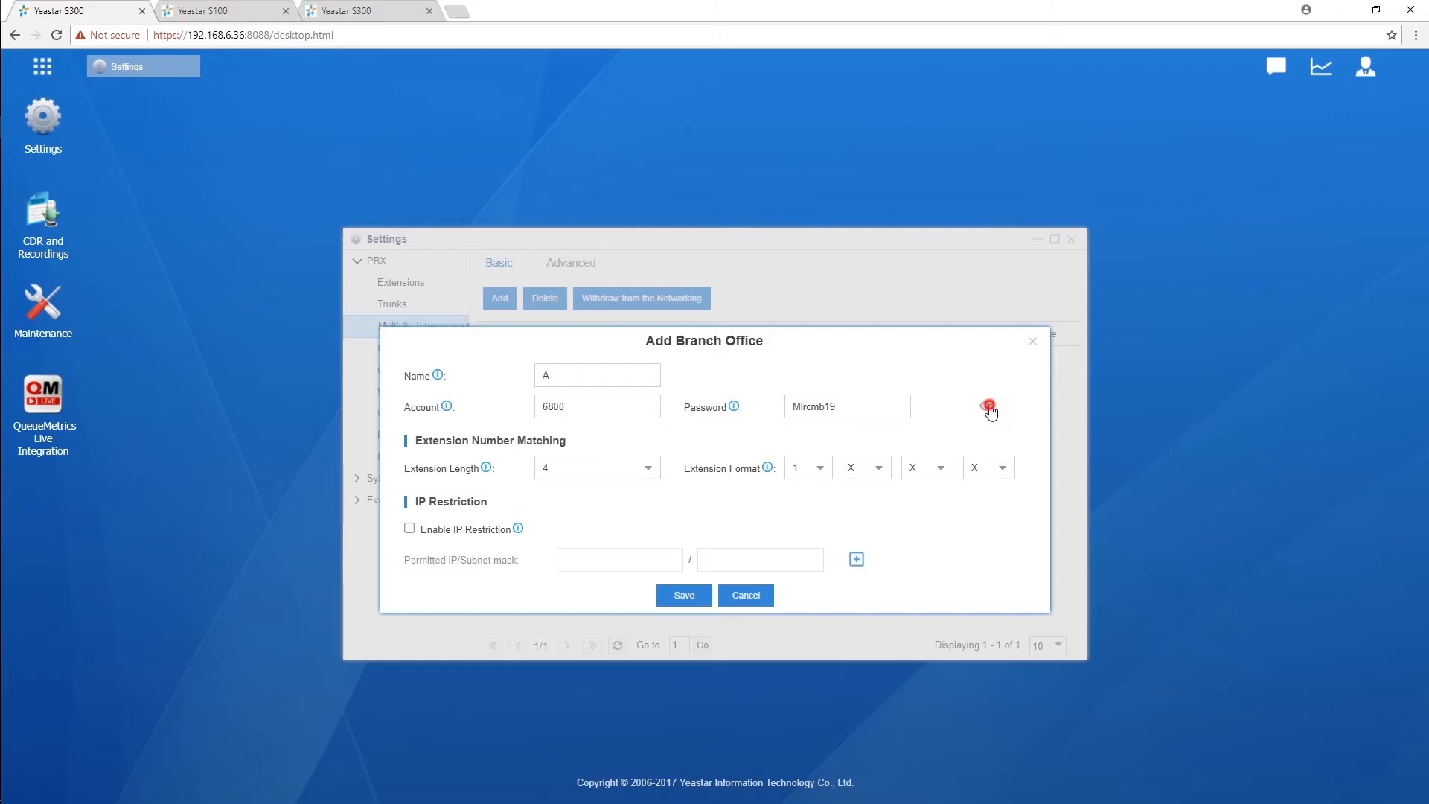
pyautogui.click(990, 407)
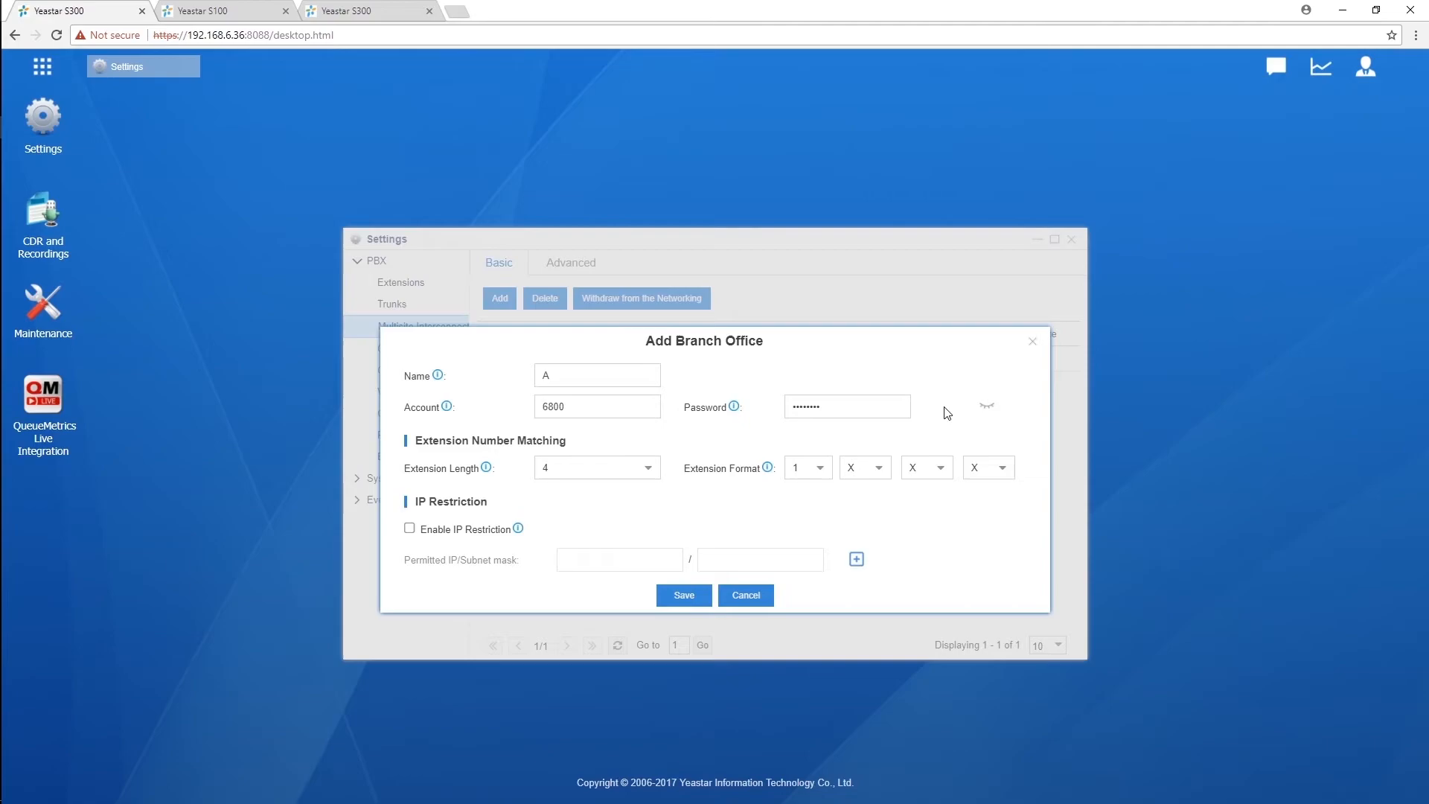
pyautogui.moveTo(820, 482)
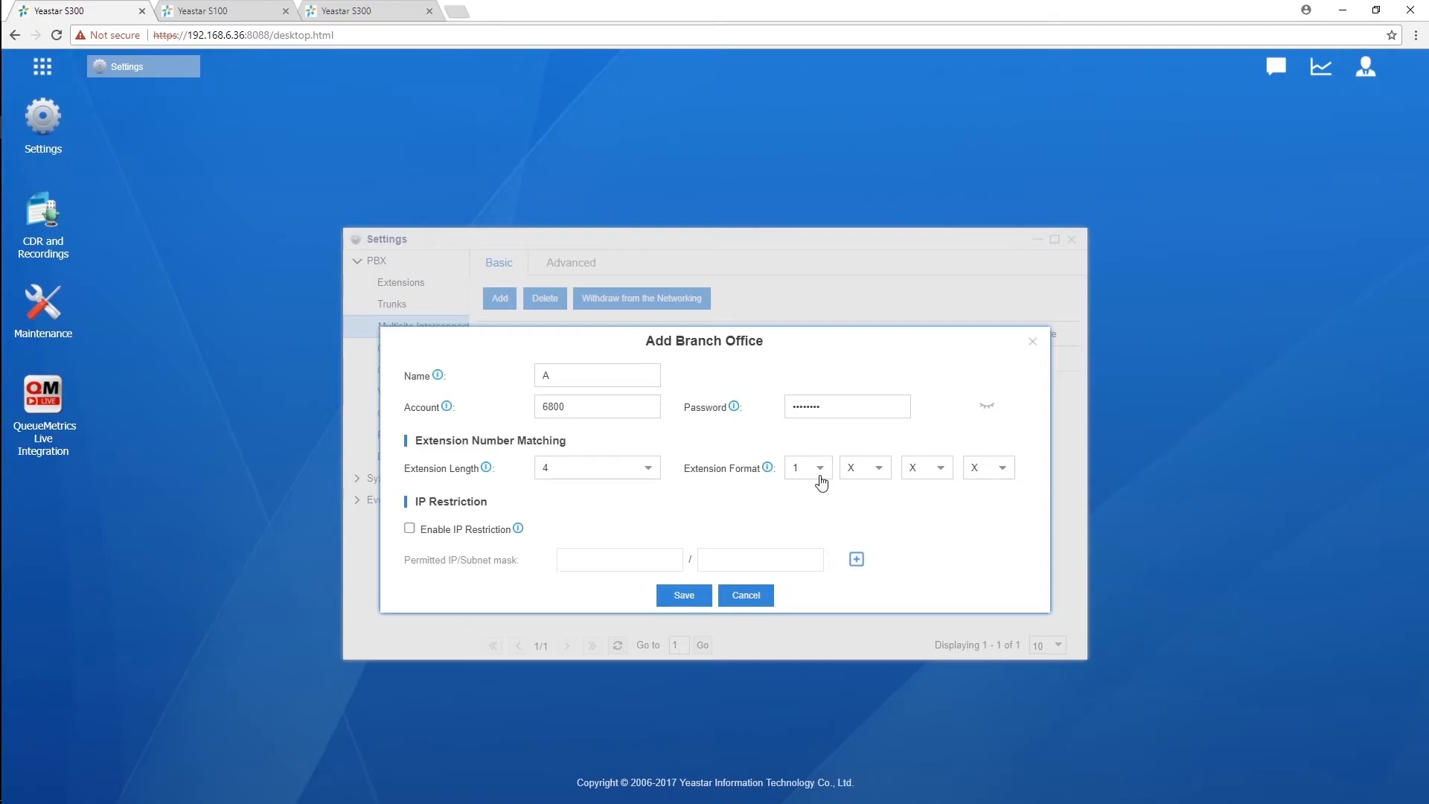
pyautogui.click(818, 467)
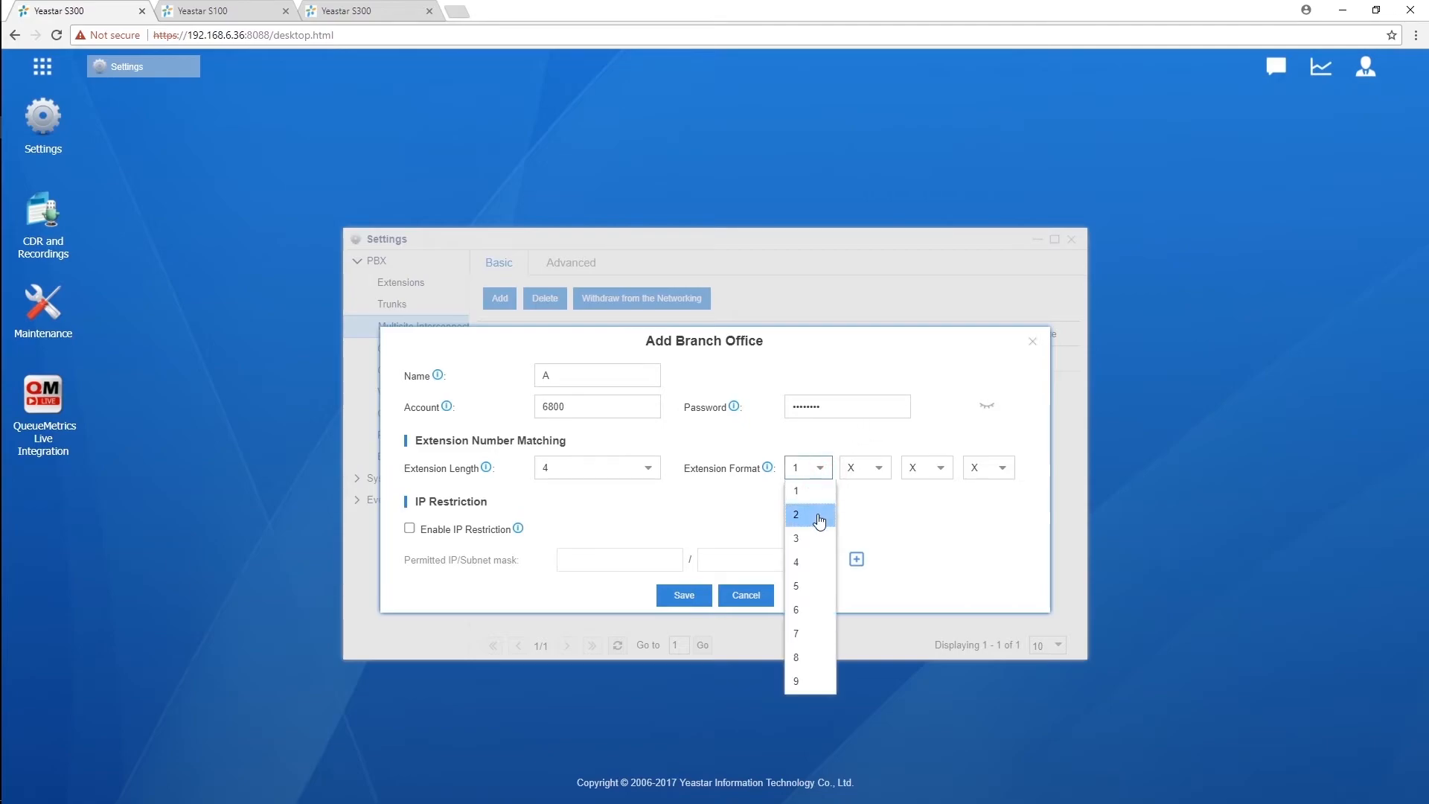
pyautogui.click(796, 515)
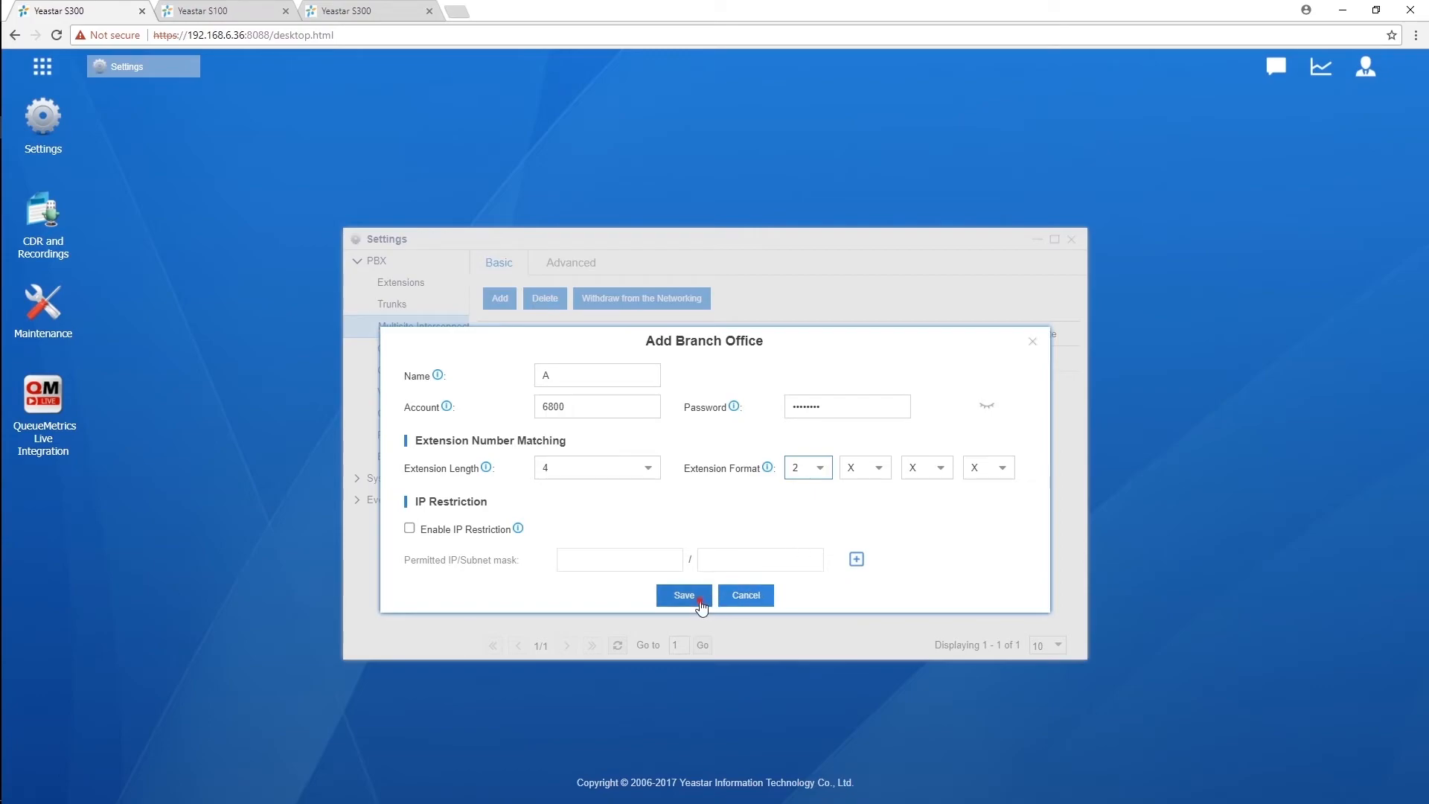
pyautogui.click(682, 595)
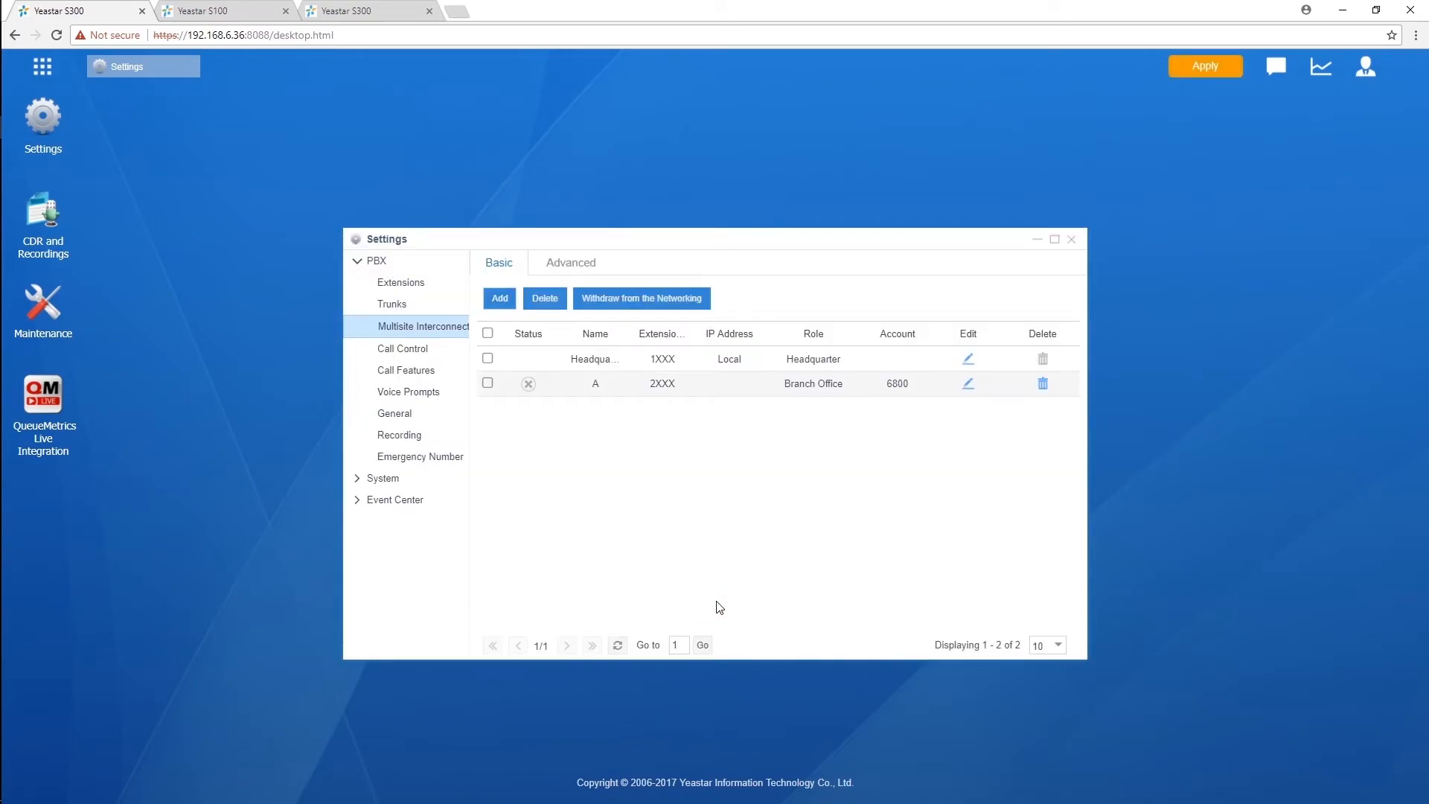
# Add branch office B with extension format 3XXX and save it
pyautogui.click(1205, 65)
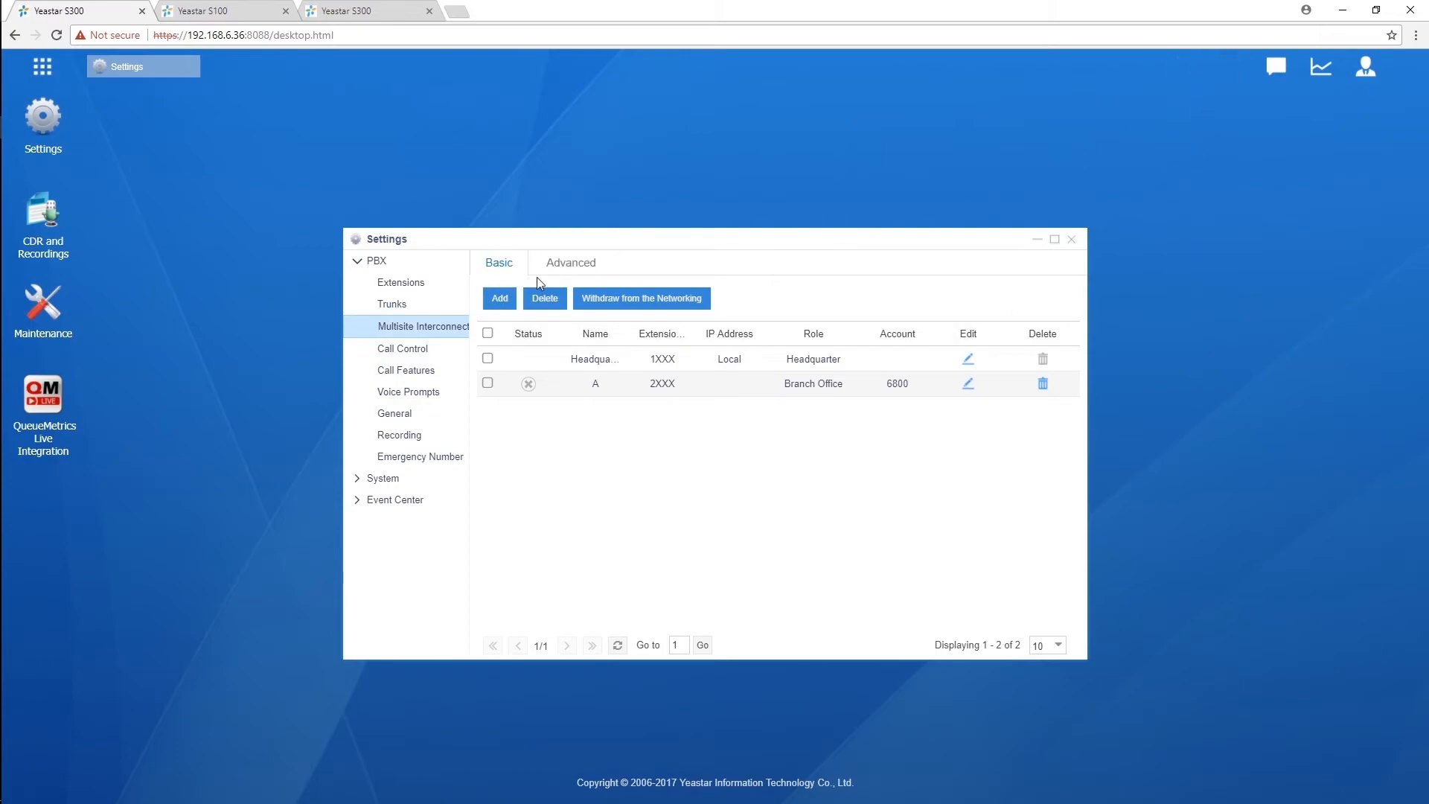
pyautogui.click(499, 298)
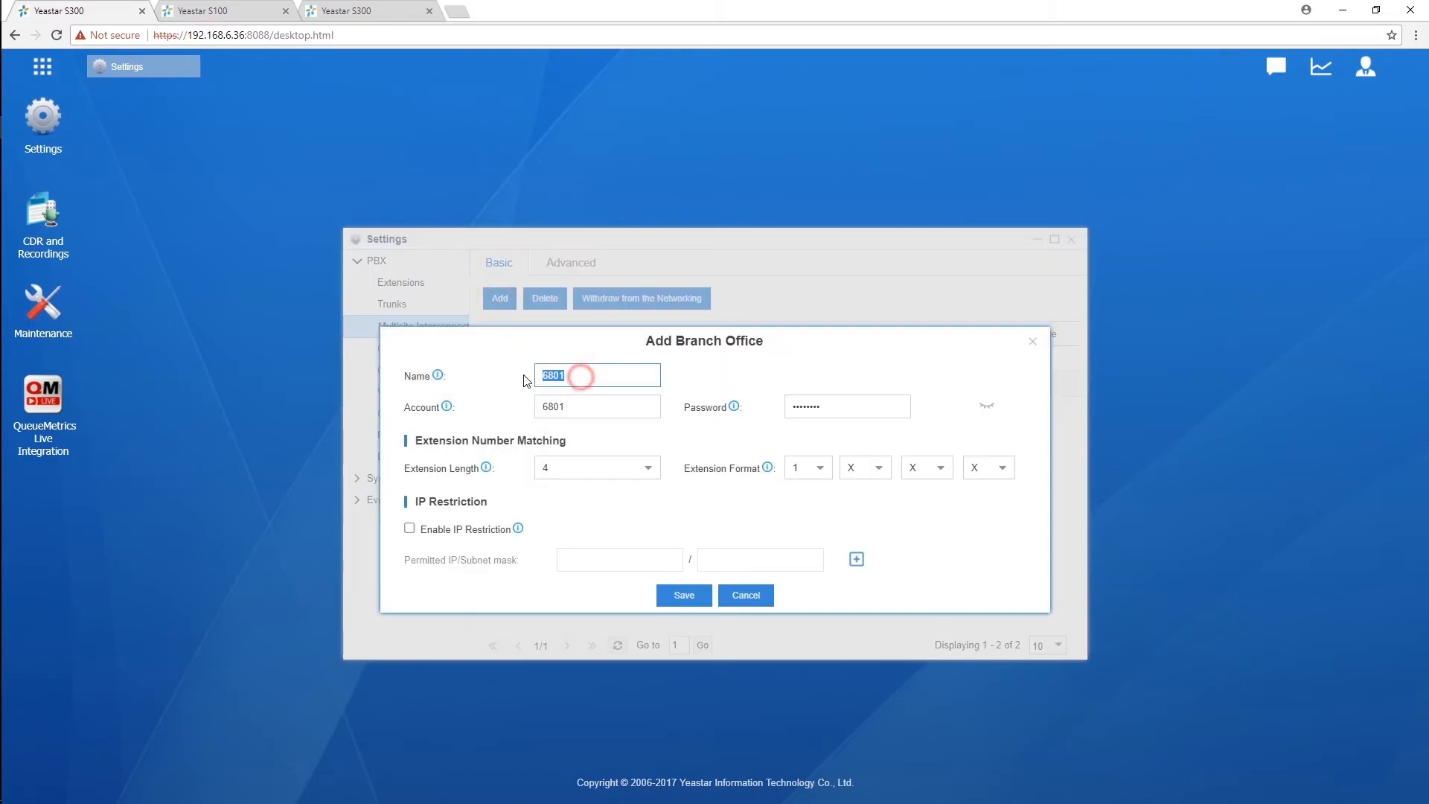
pyautogui.write('B')
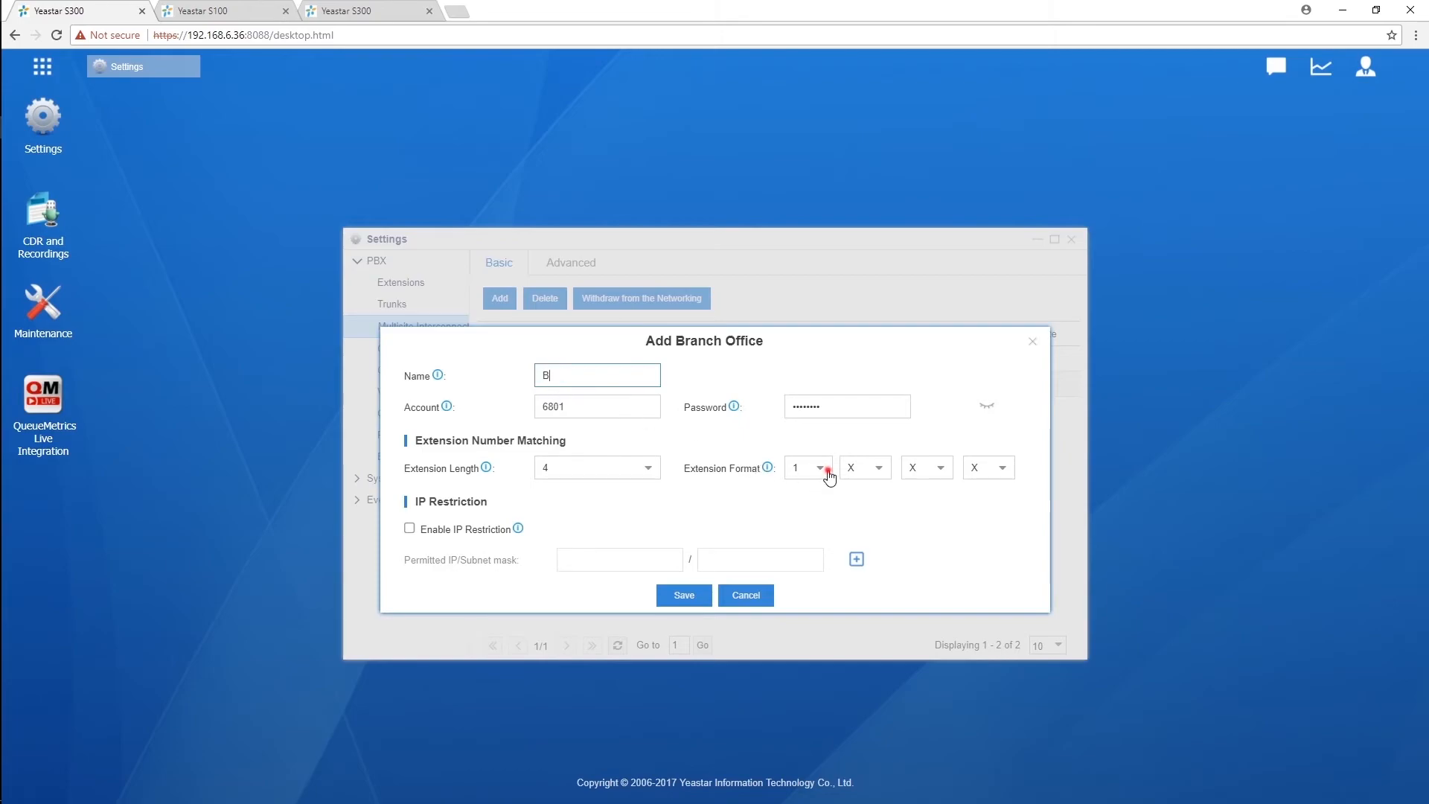
pyautogui.click(805, 467)
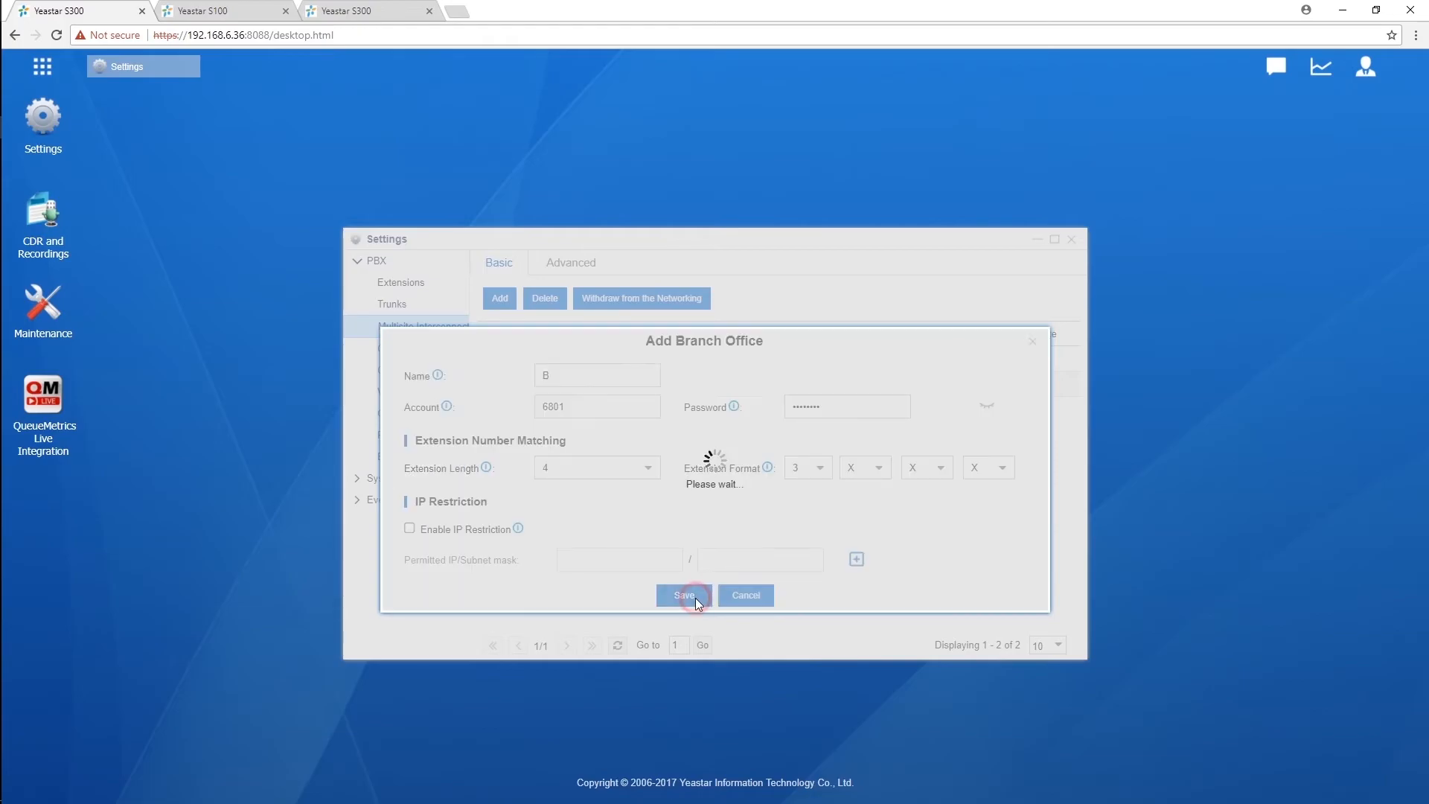
pyautogui.click(683, 595)
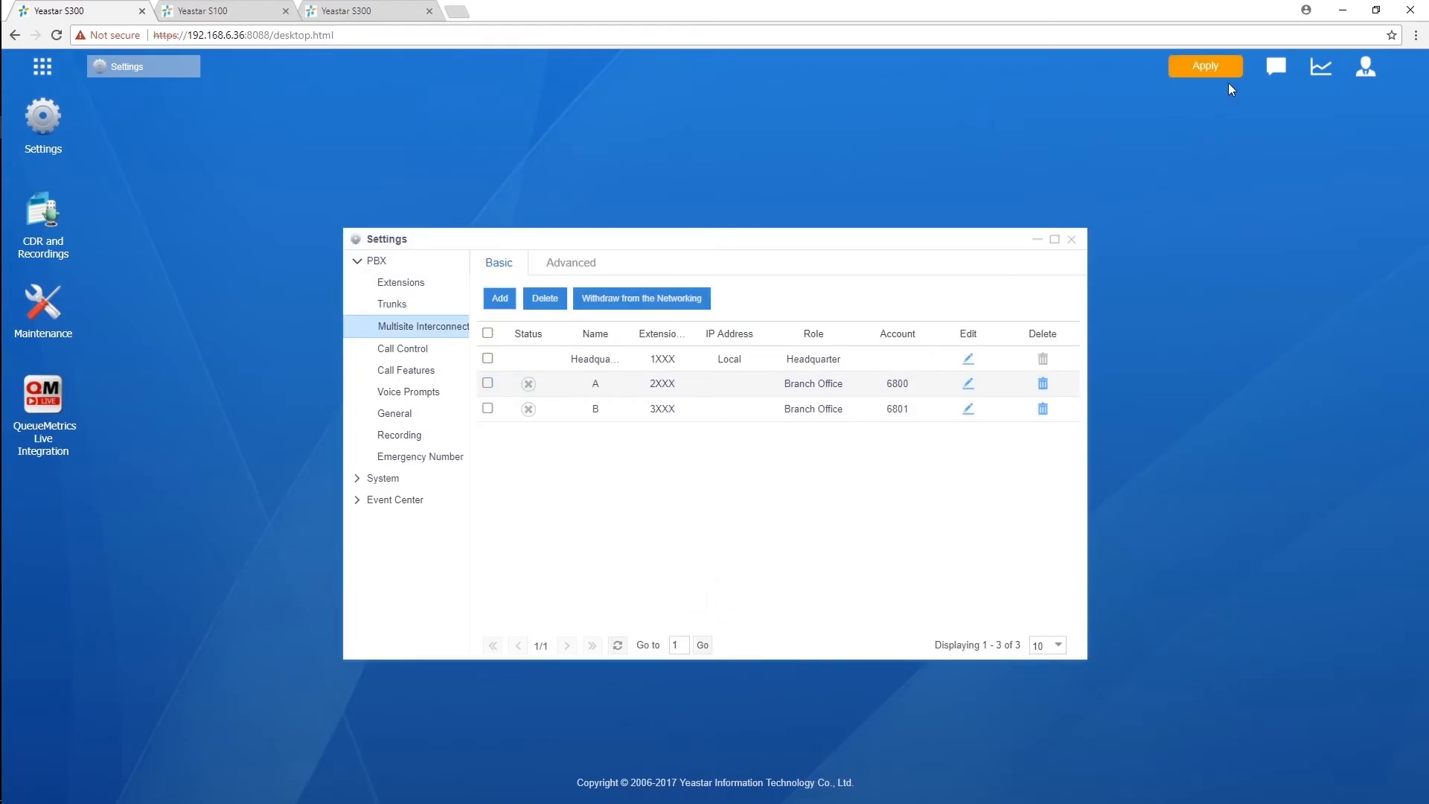
# Apply the changes and add branch office C with extension format 4XXX
pyautogui.click(1205, 66)
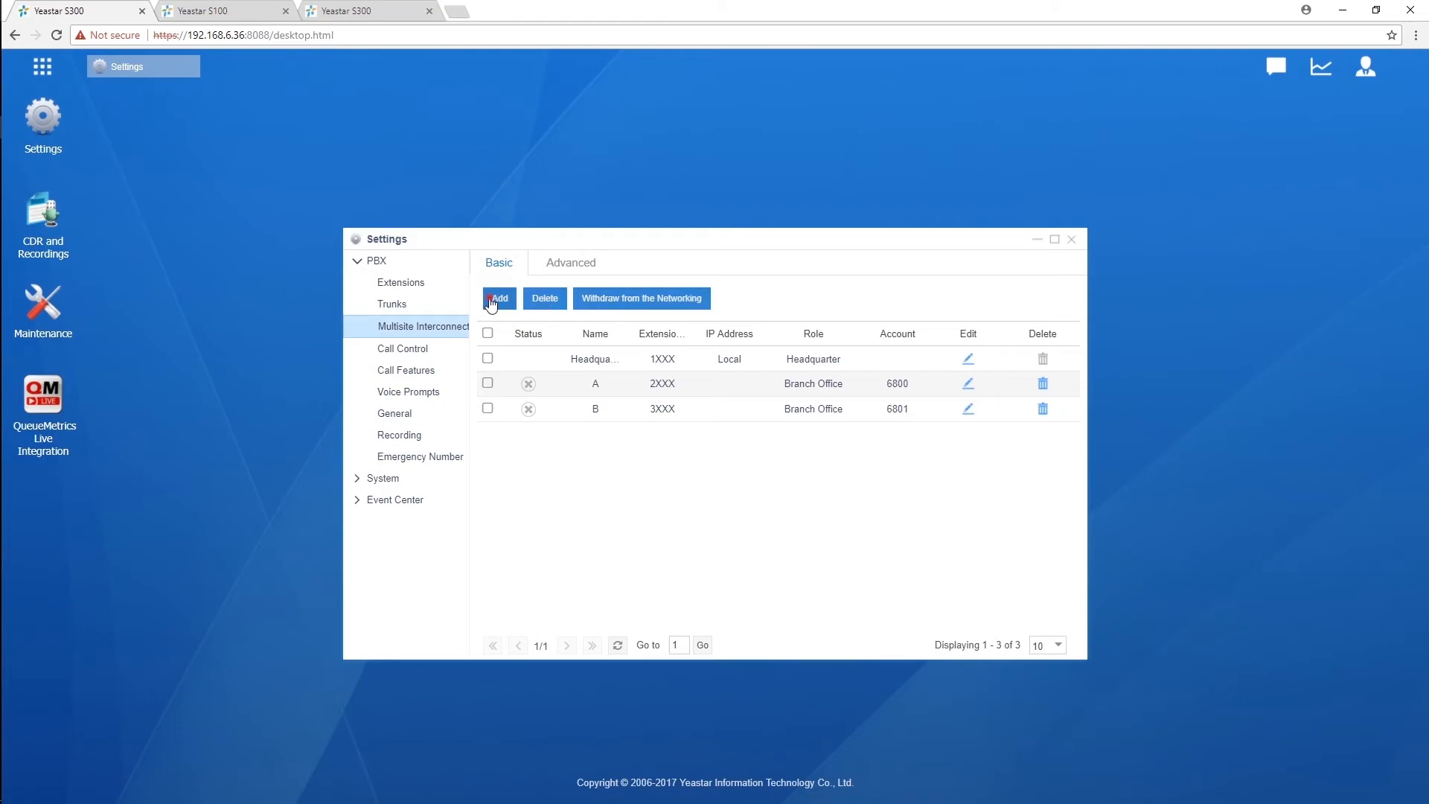
pyautogui.click(498, 297)
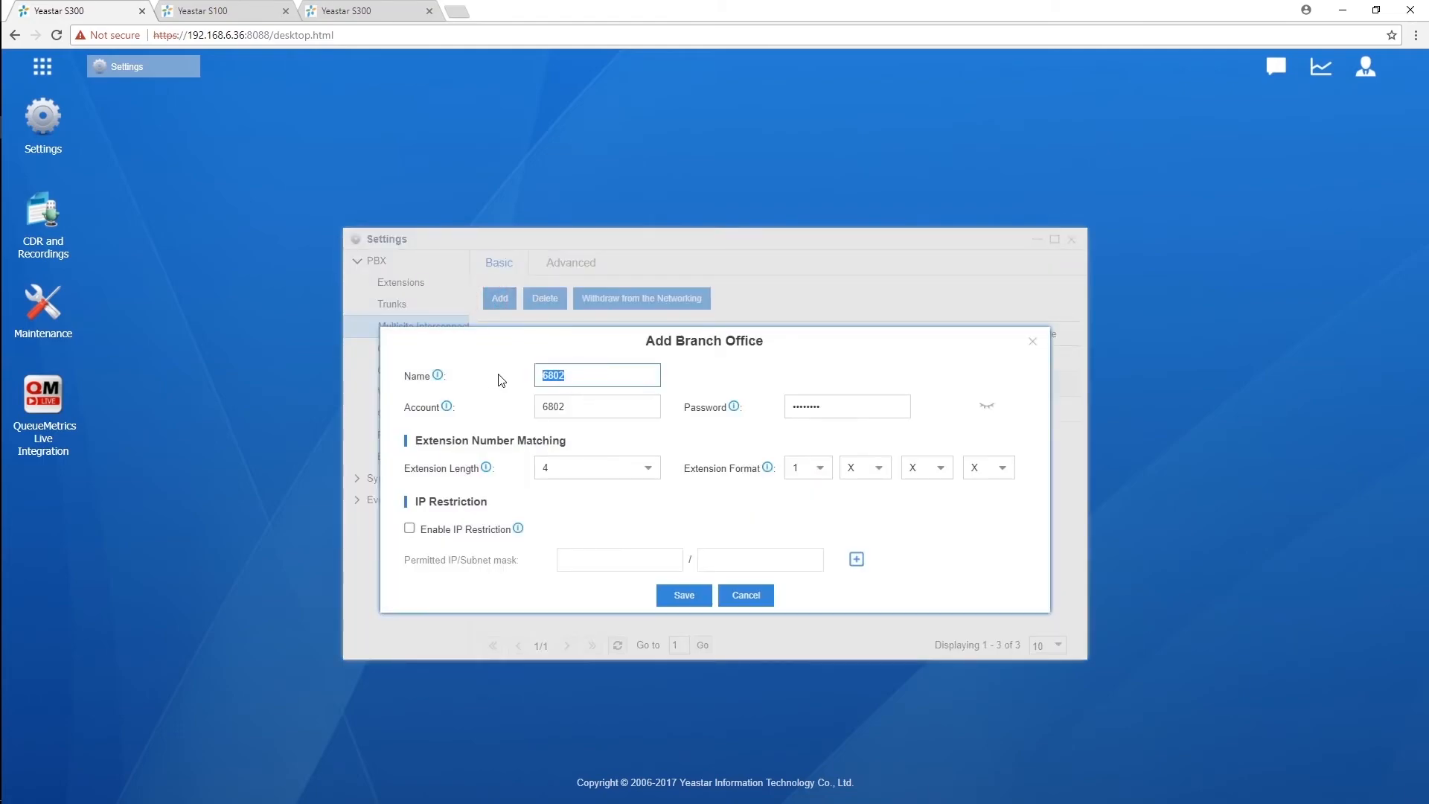
pyautogui.click(805, 467)
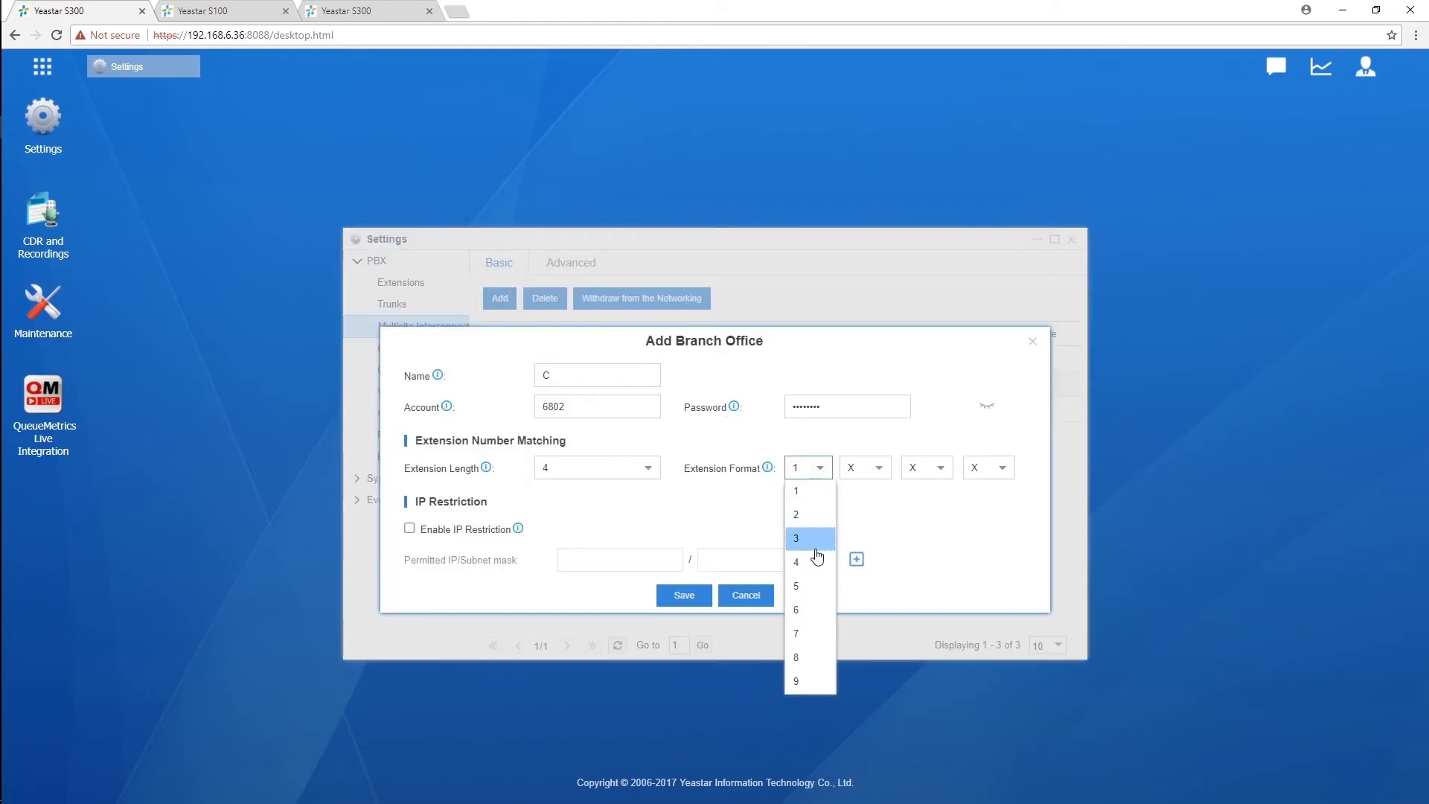
pyautogui.click(682, 594)
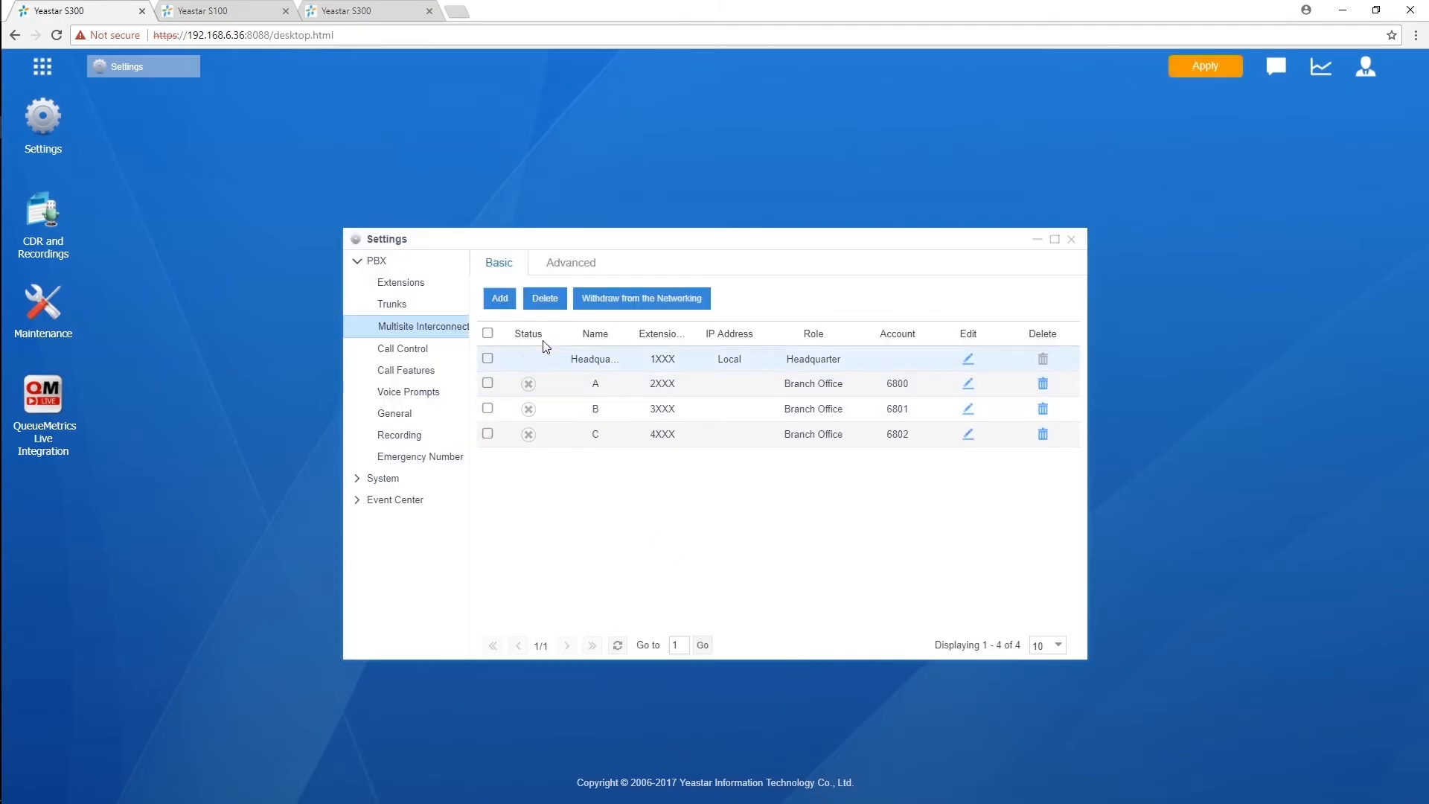
pyautogui.click(499, 298)
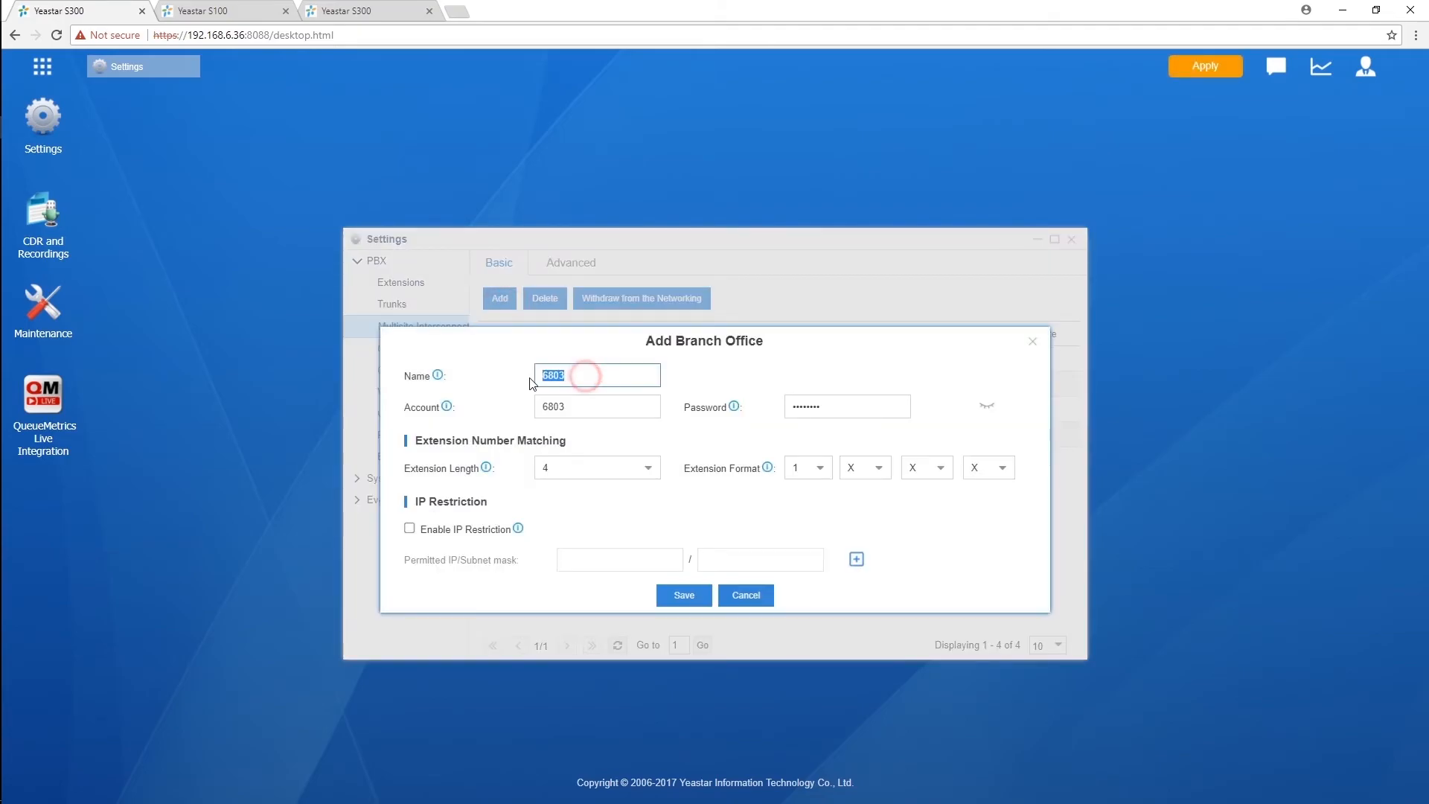
pyautogui.click(819, 468)
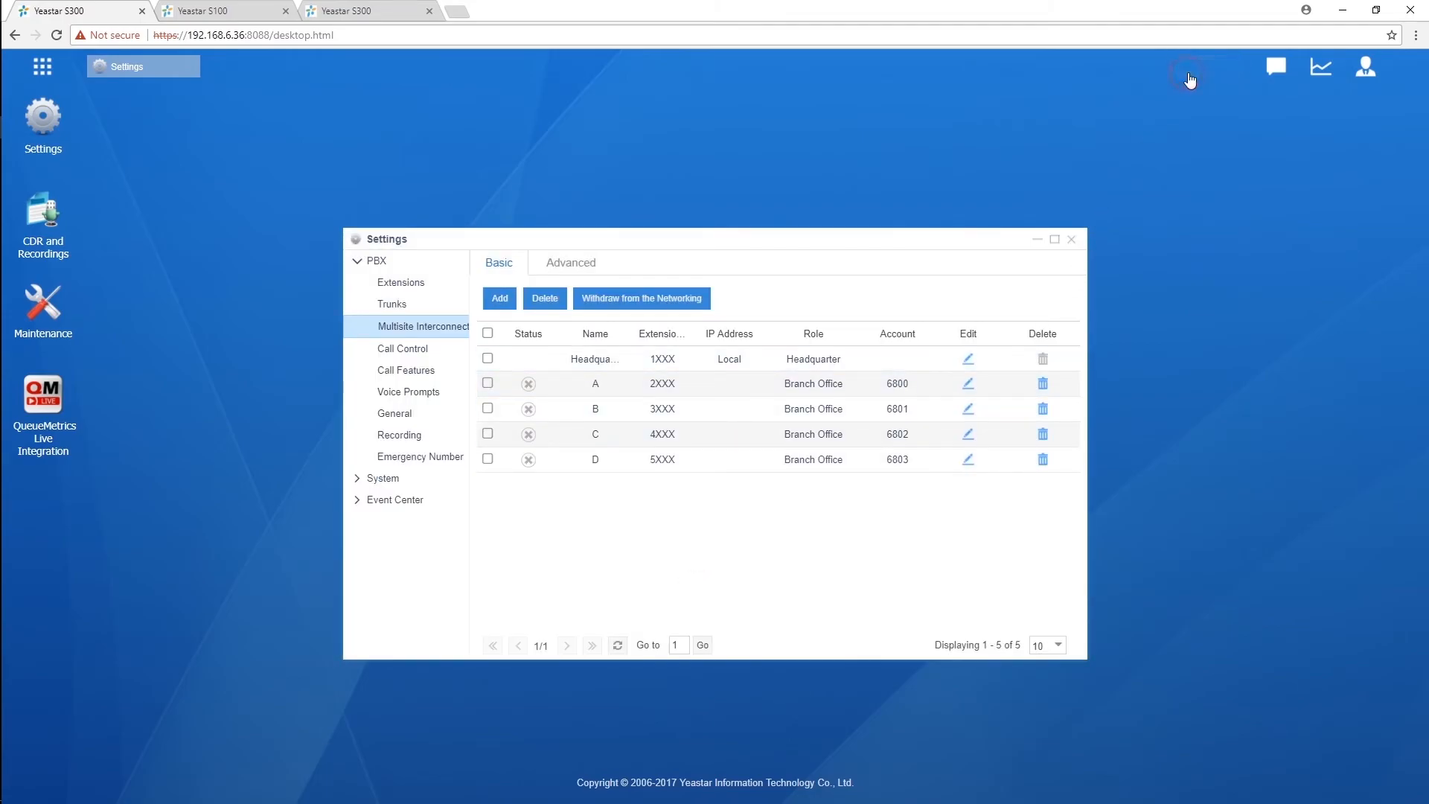
pyautogui.moveTo(1166, 96)
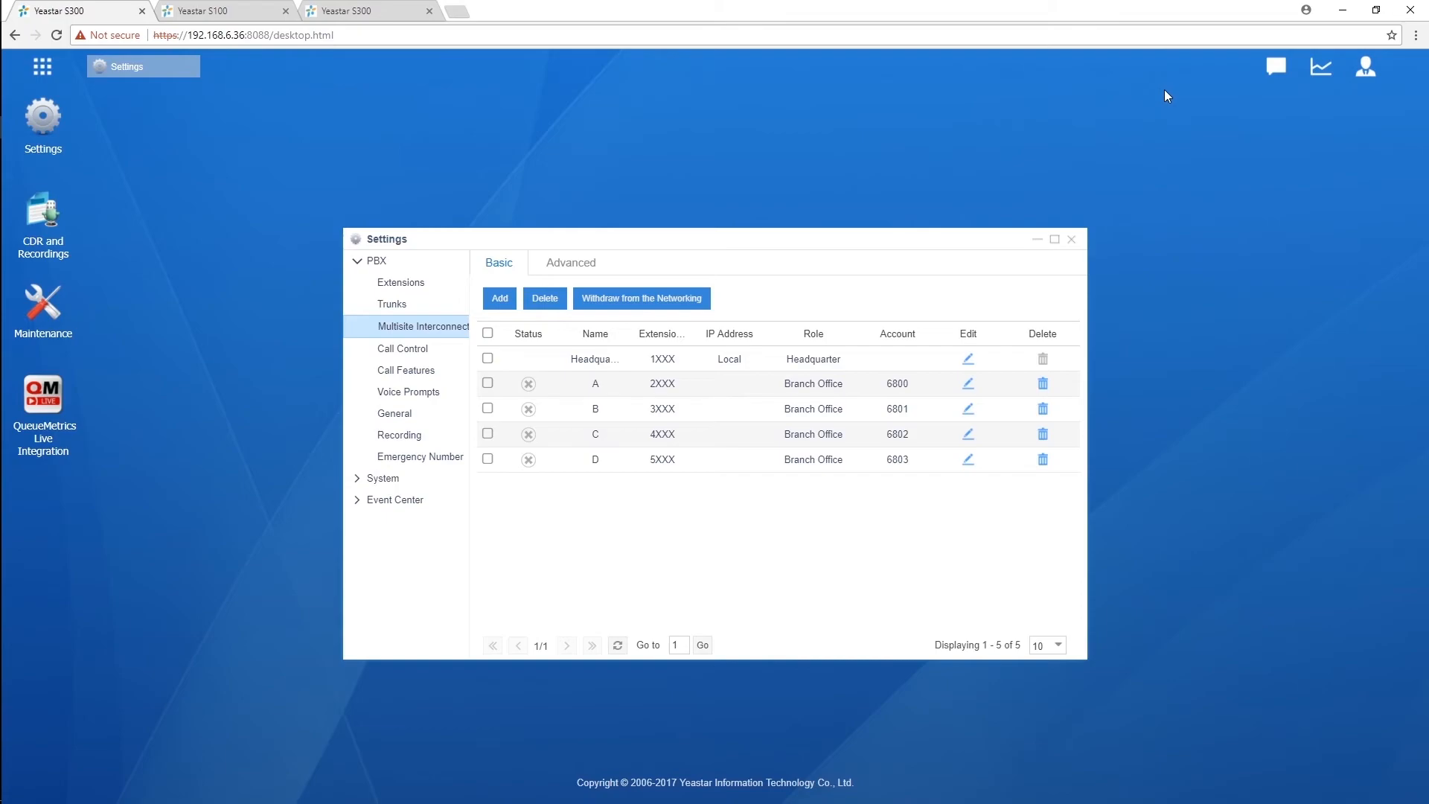
pyautogui.moveTo(877, 491)
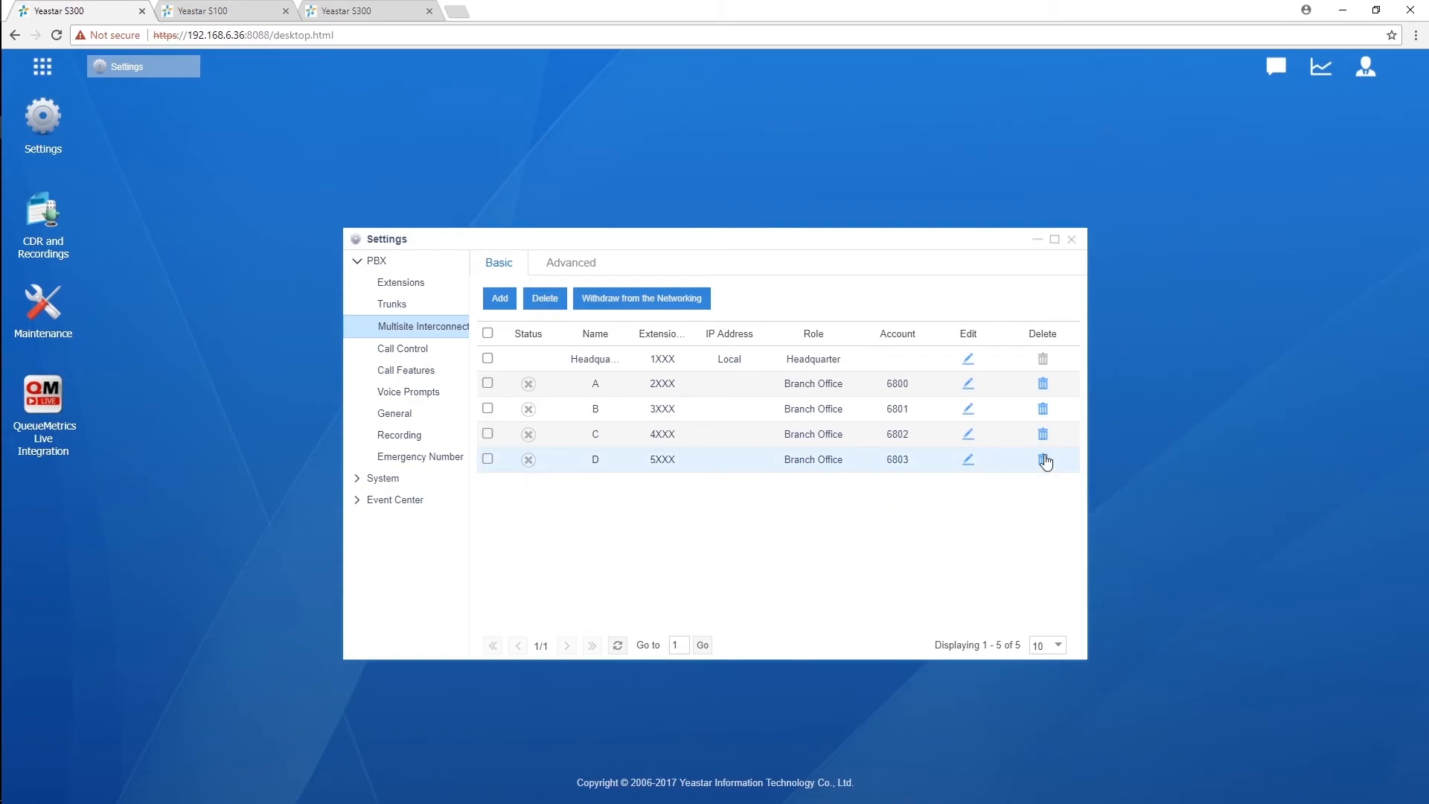
pyautogui.moveTo(1044, 460)
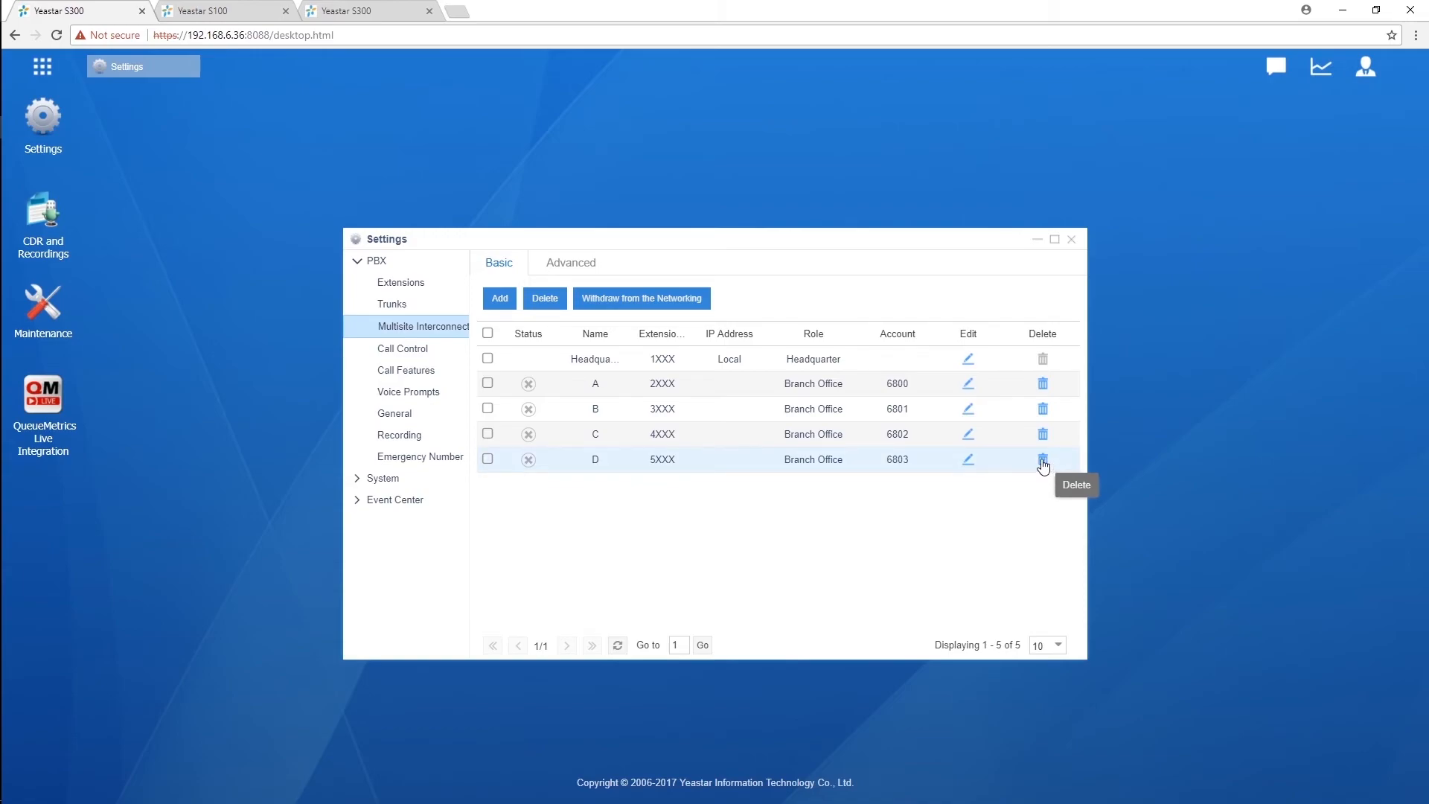
pyautogui.moveTo(674, 305)
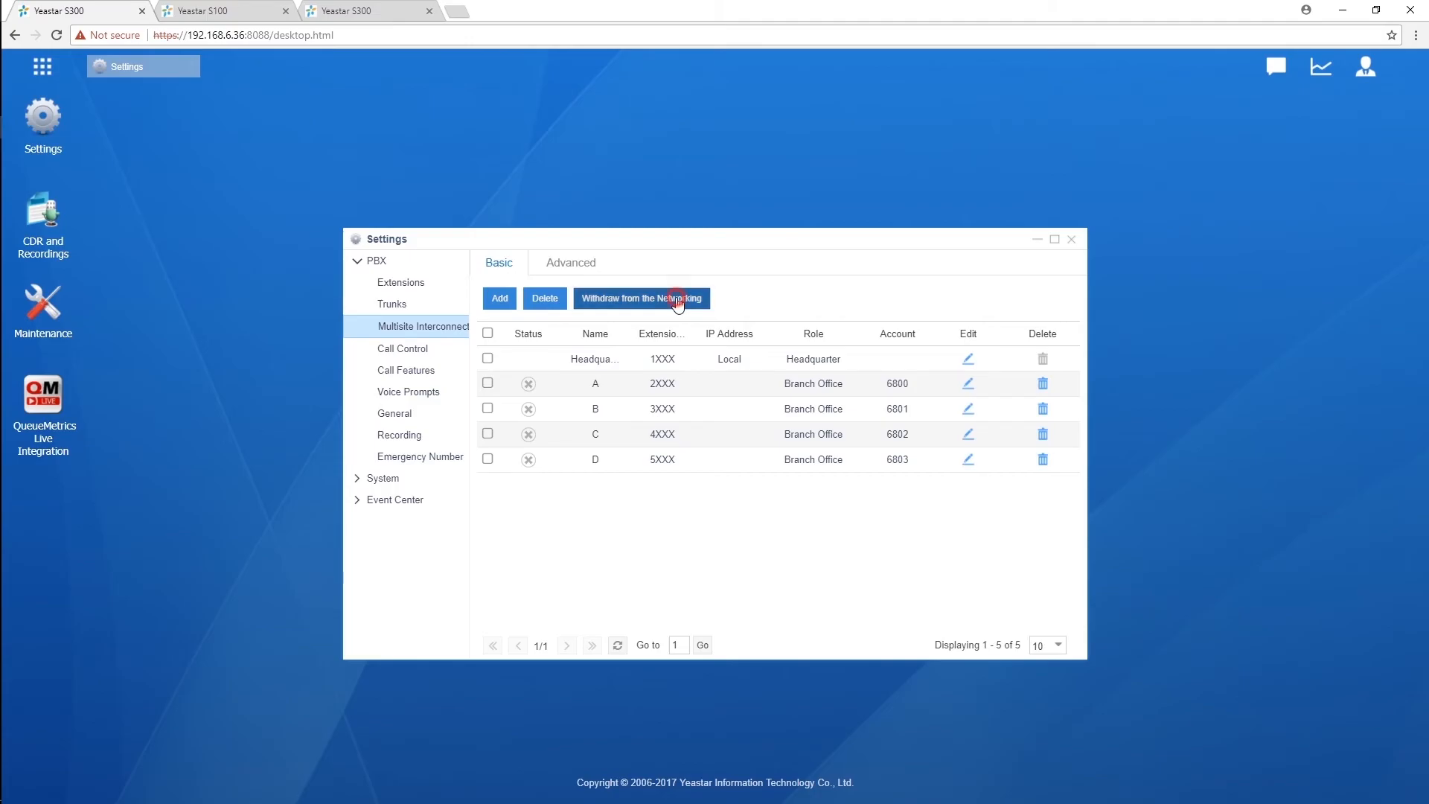
# Select the name field in the Add Branch Office dialog for branch D
pyautogui.click(641, 298)
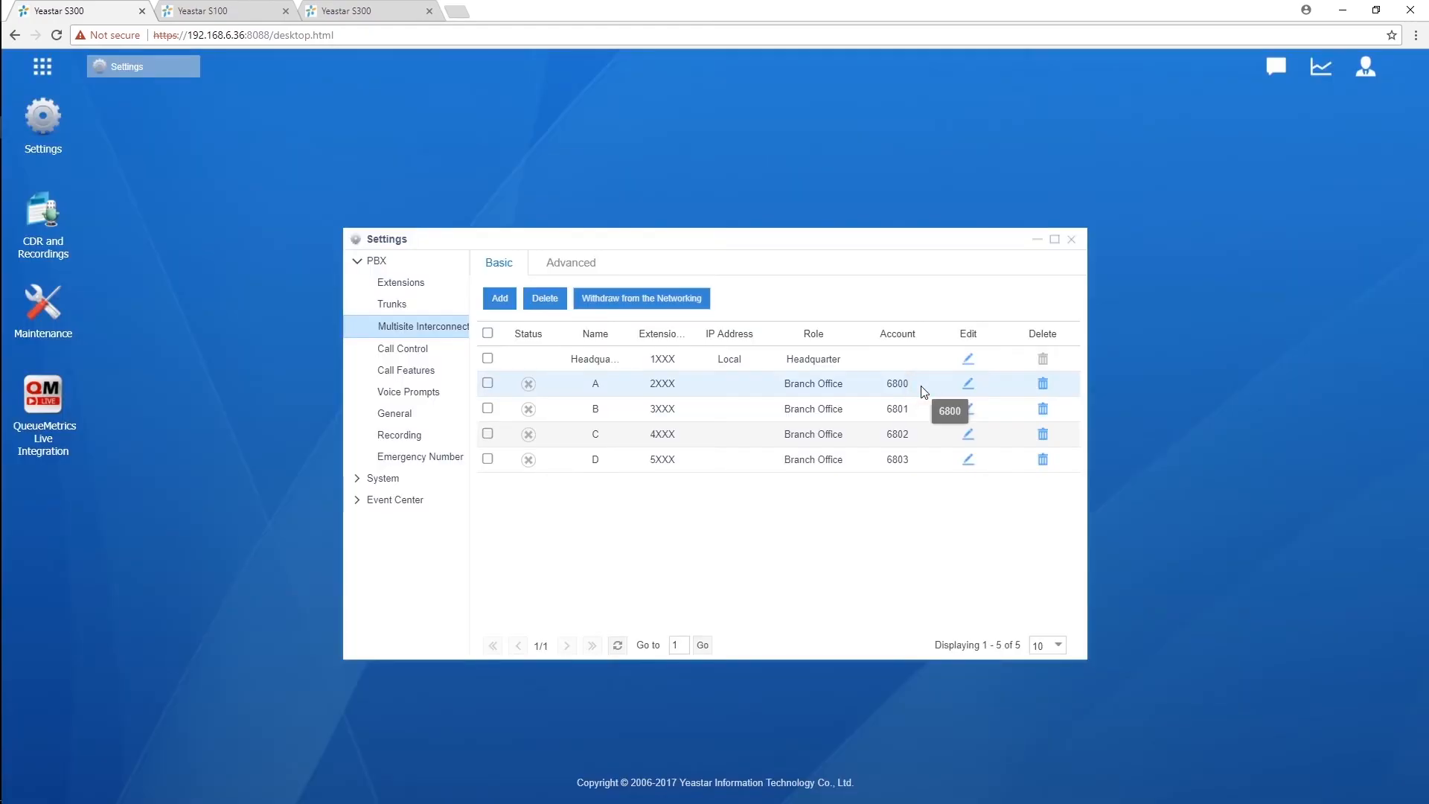
pyautogui.moveTo(573, 230)
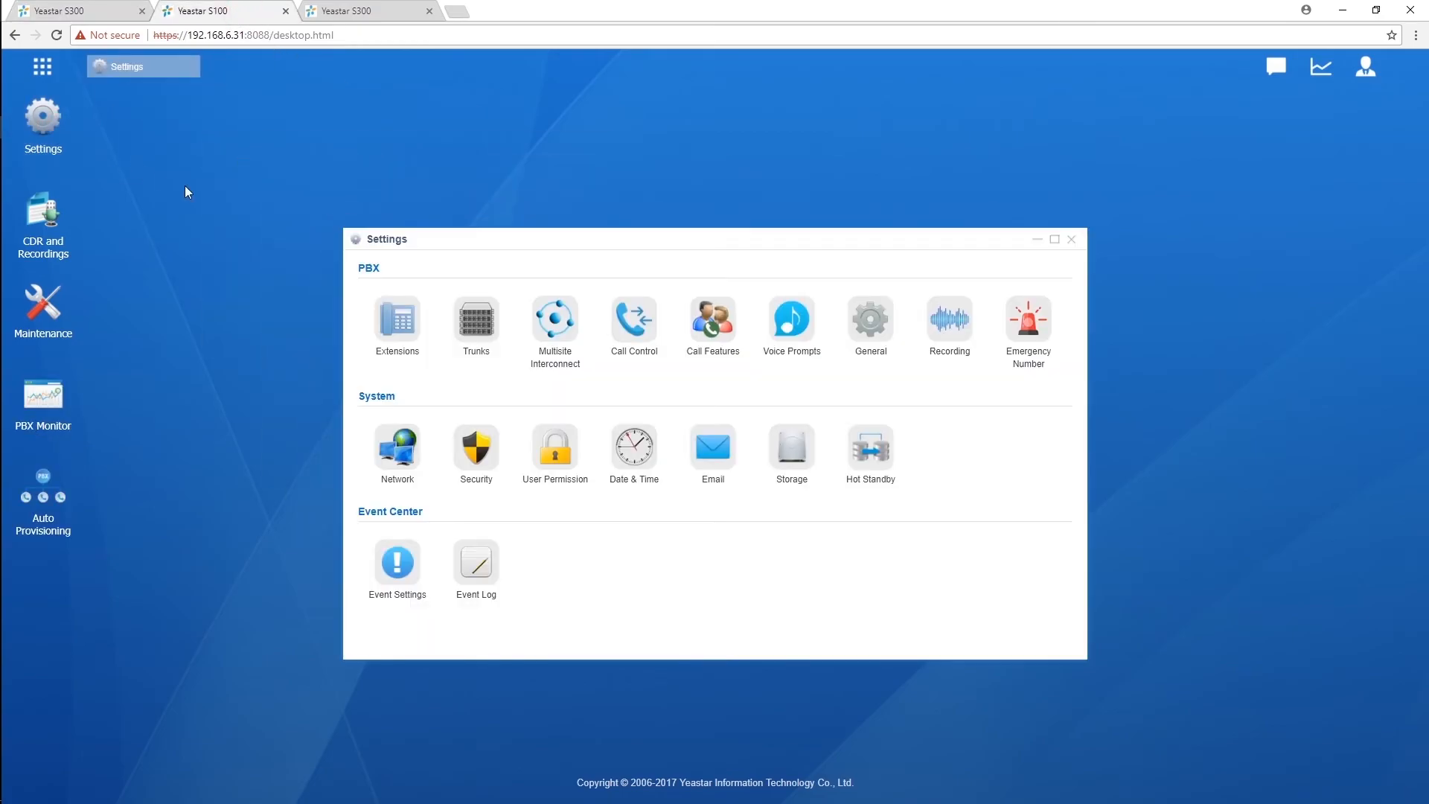
# On the S100, open Multisite Interconnect and enter headquarter hostname 192.168.6.36
pyautogui.click(554, 321)
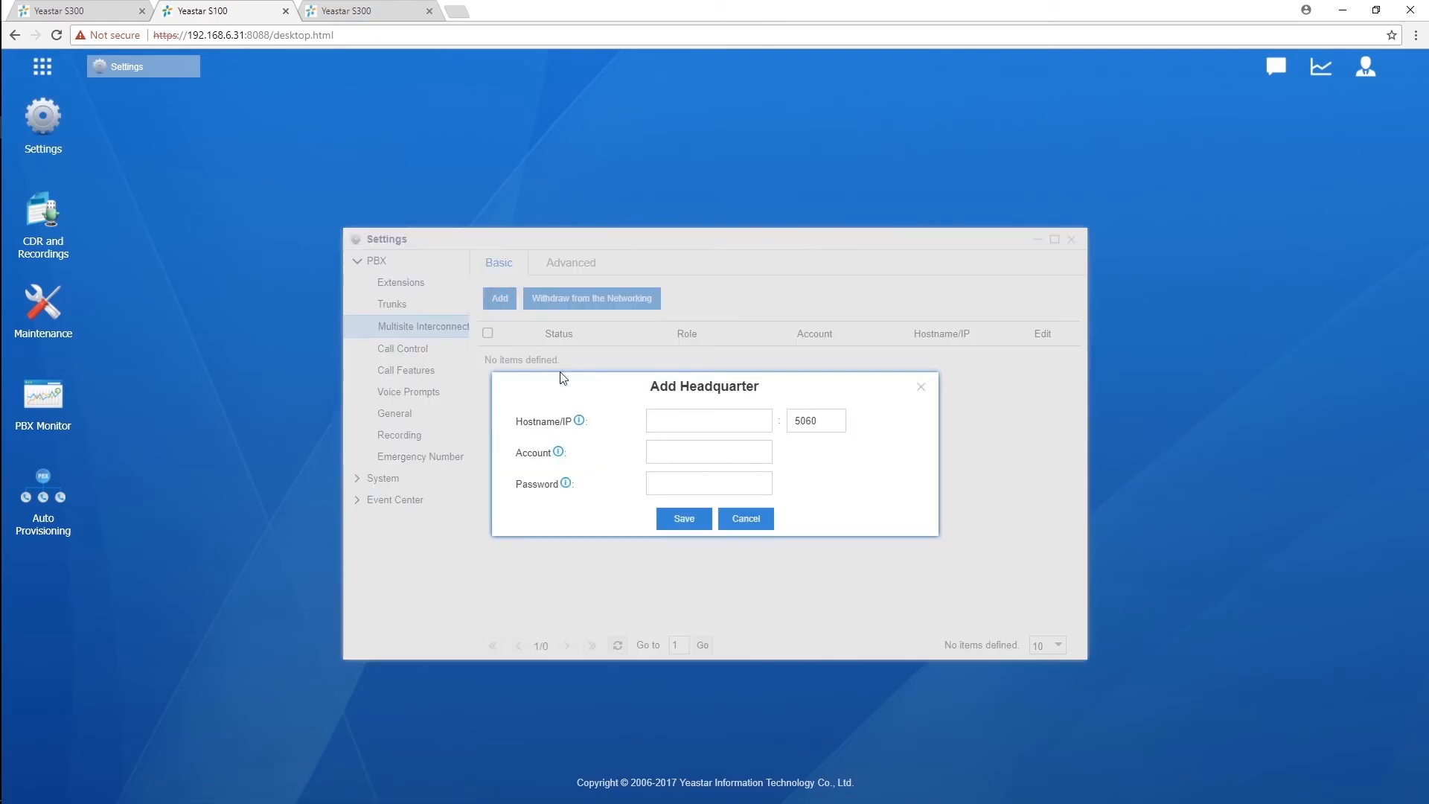
pyautogui.write('192.168.6.3')
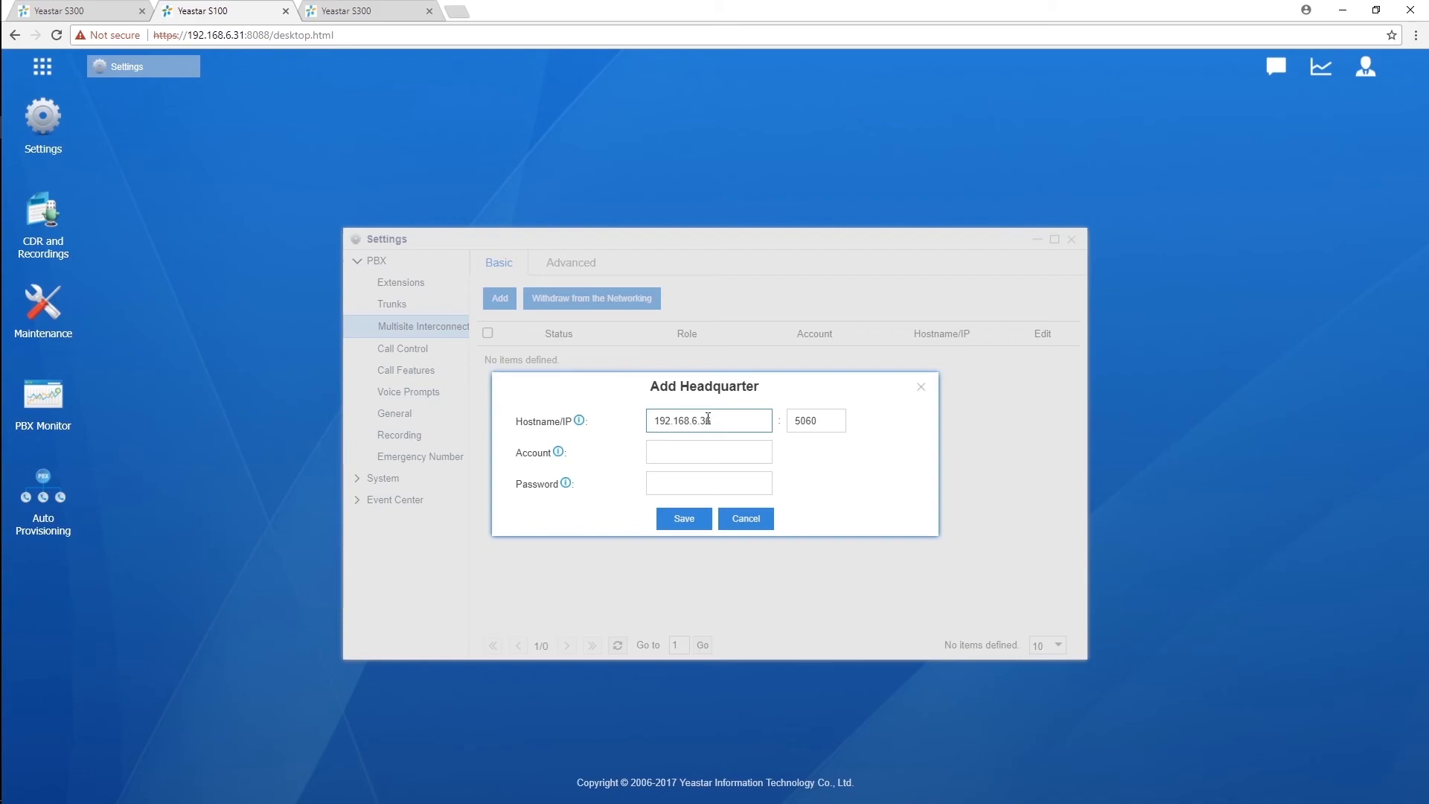
pyautogui.click(708, 451)
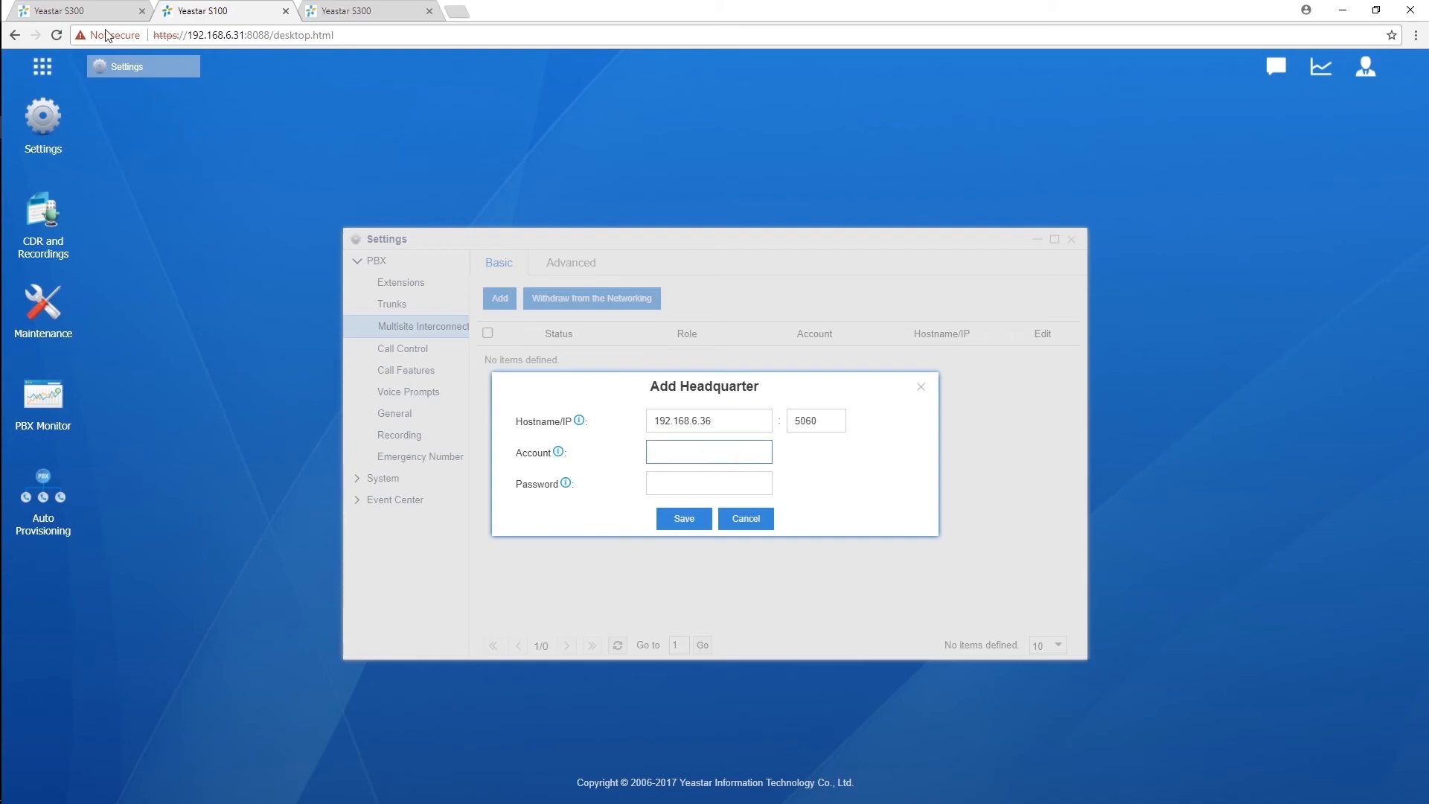
# On the S300 headquarter, open branch office A's settings and reveal its password
pyautogui.click(682, 518)
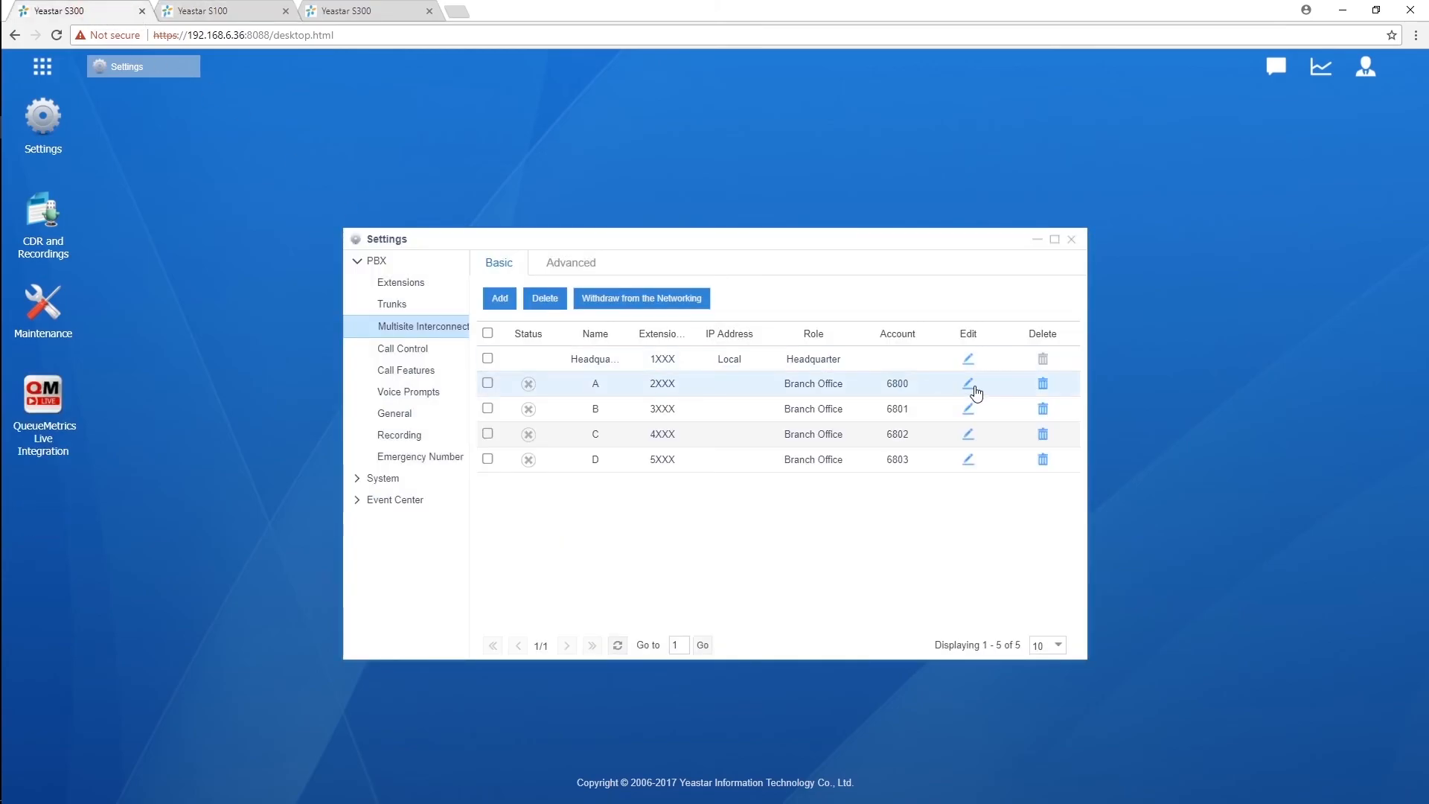
pyautogui.click(968, 383)
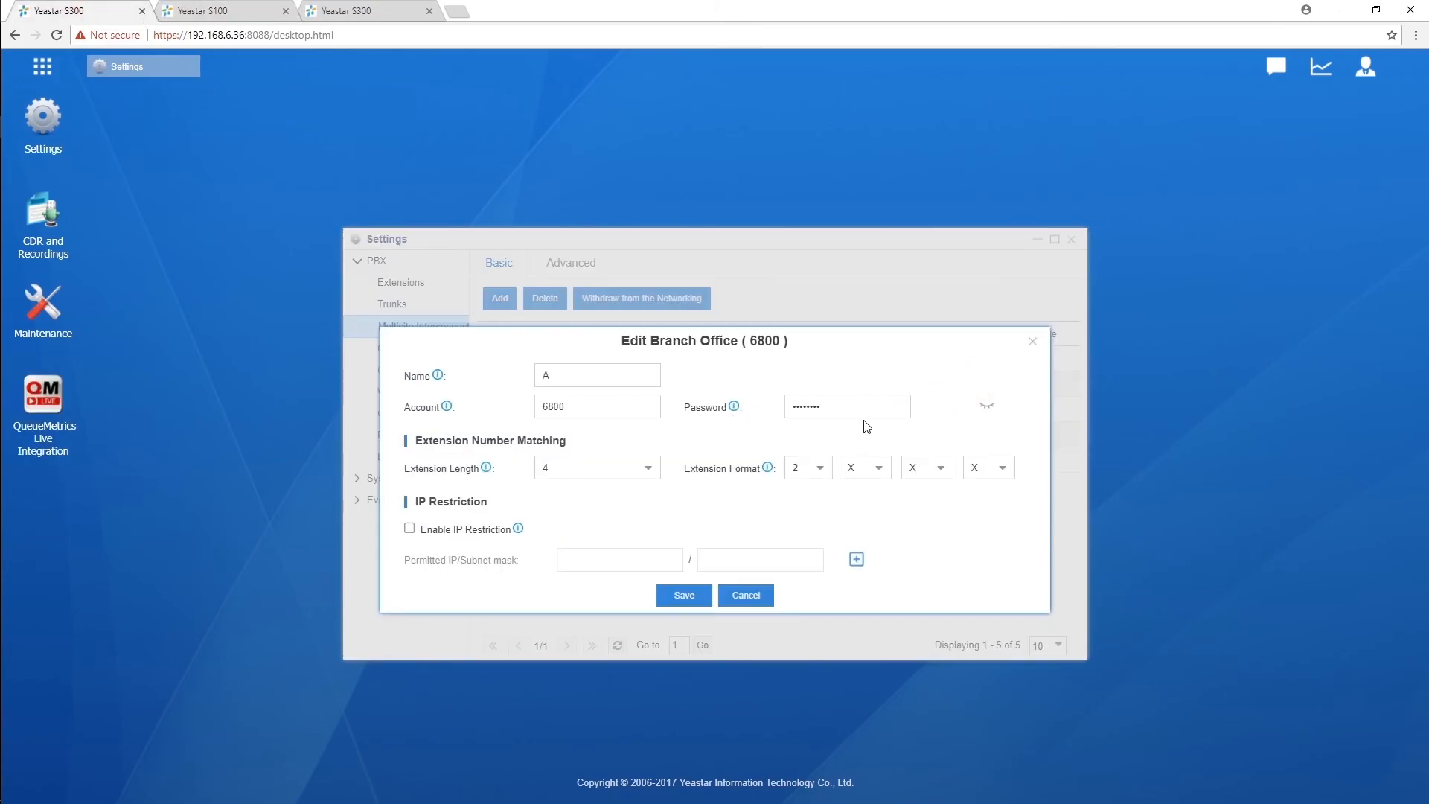
pyautogui.click(986, 406)
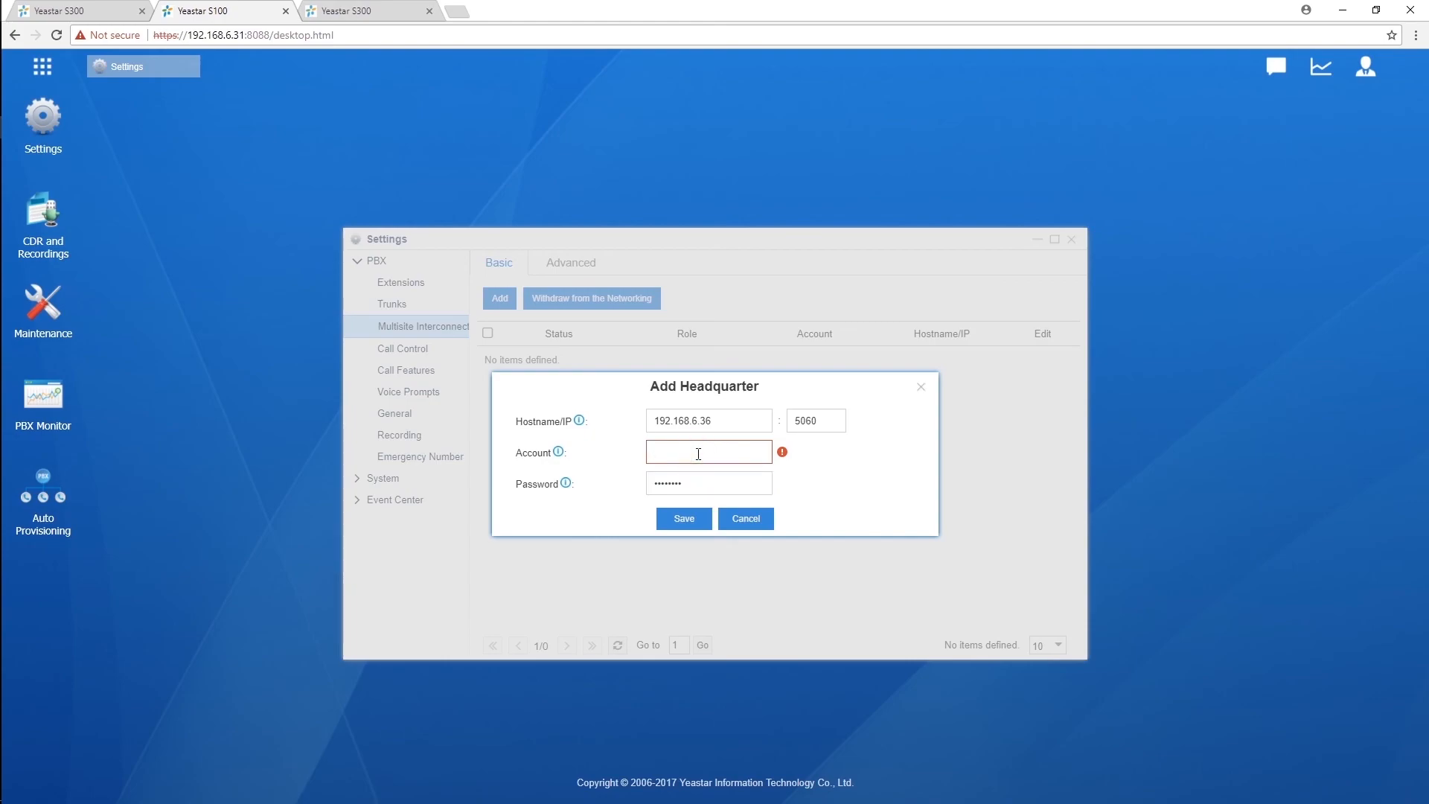
# Enter headquarter account 6800, save the registration, and apply the changes
pyautogui.write('6800')
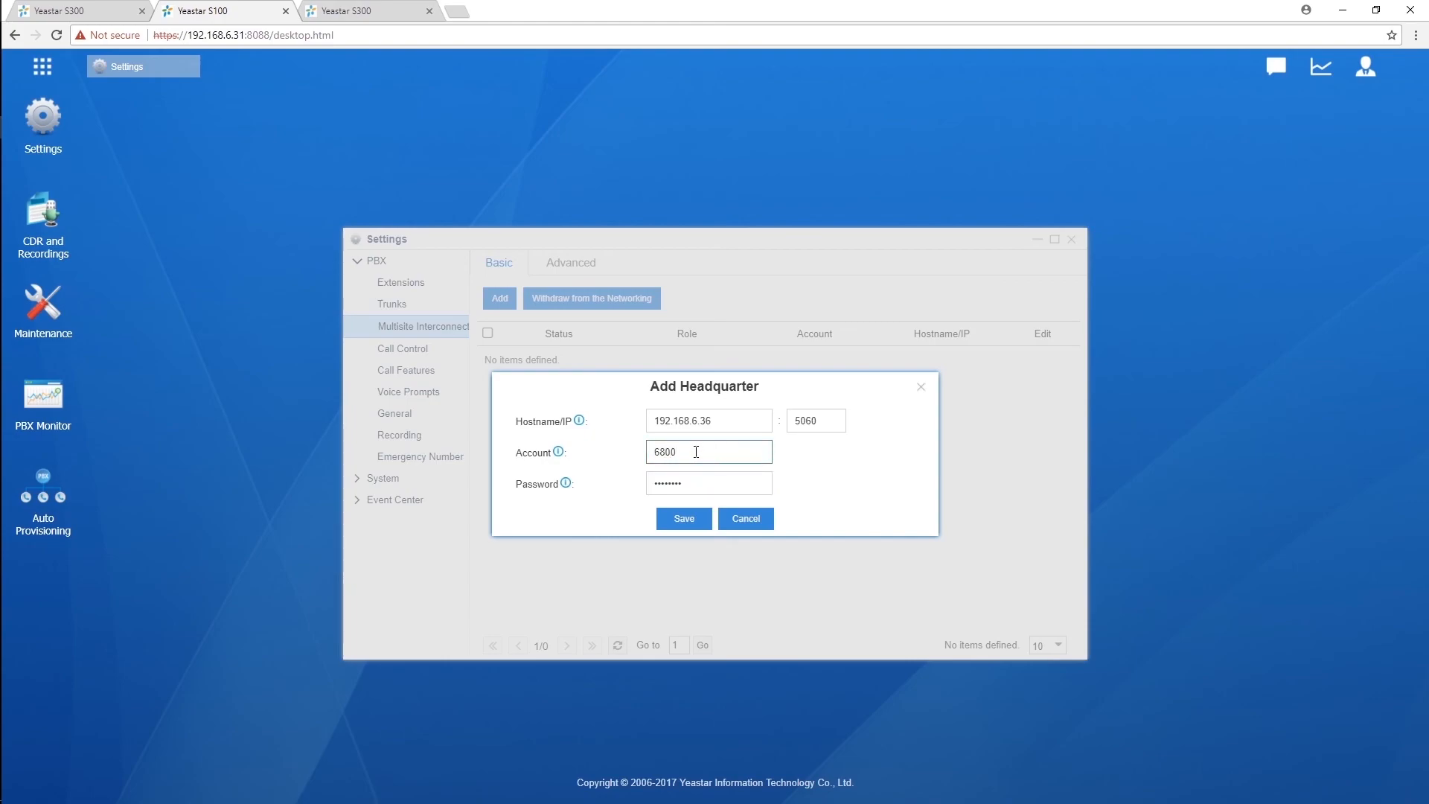
pyautogui.click(683, 518)
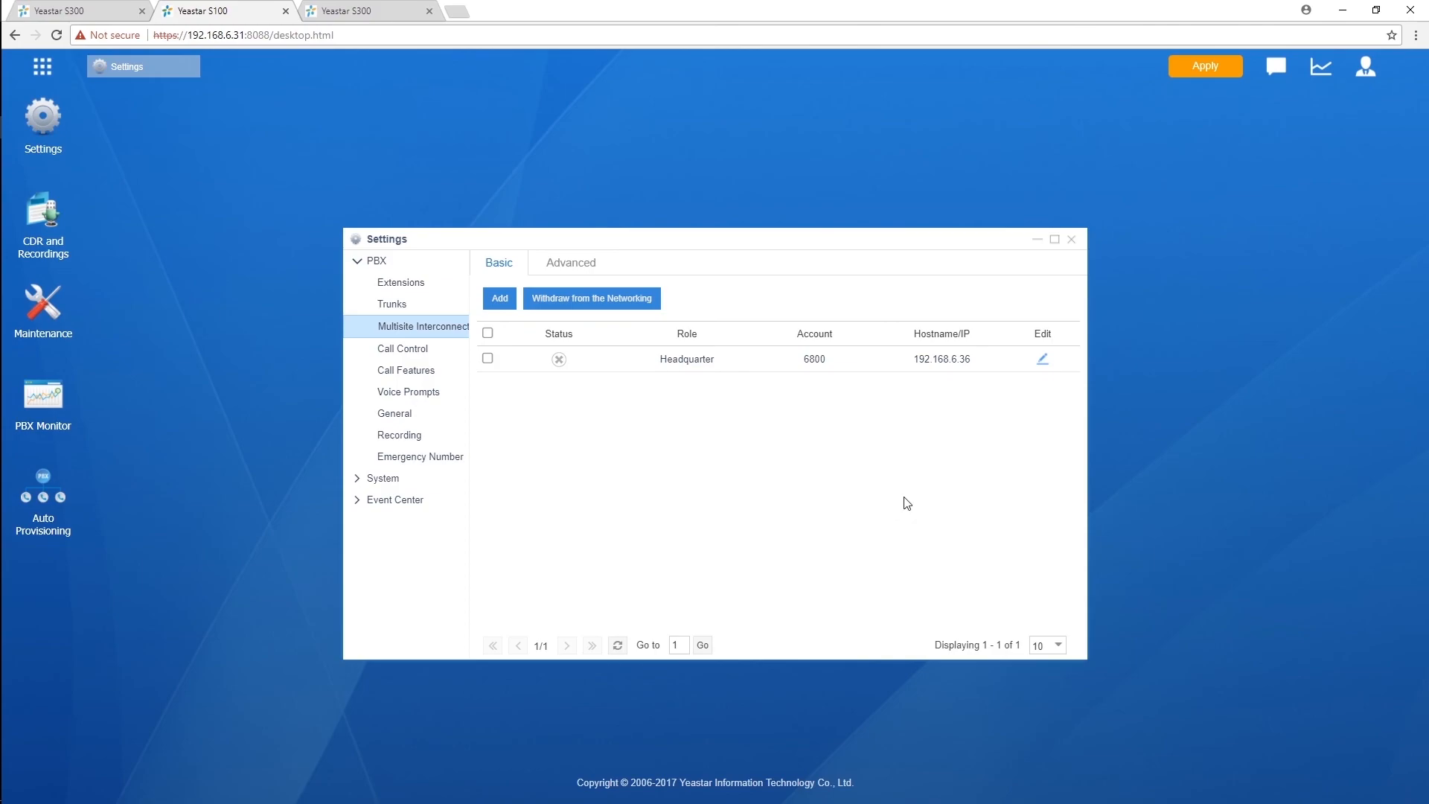
pyautogui.click(1205, 65)
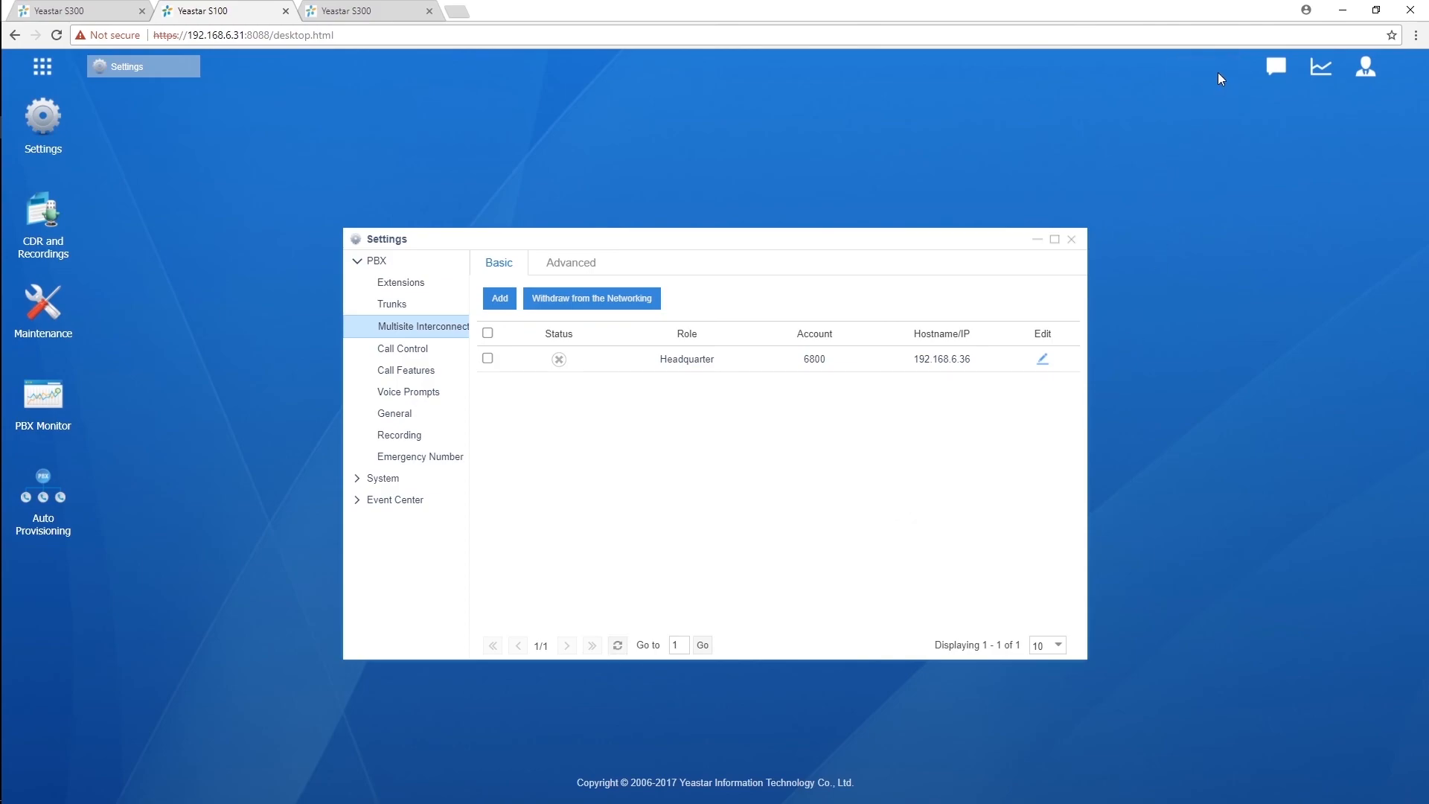
pyautogui.moveTo(653, 145)
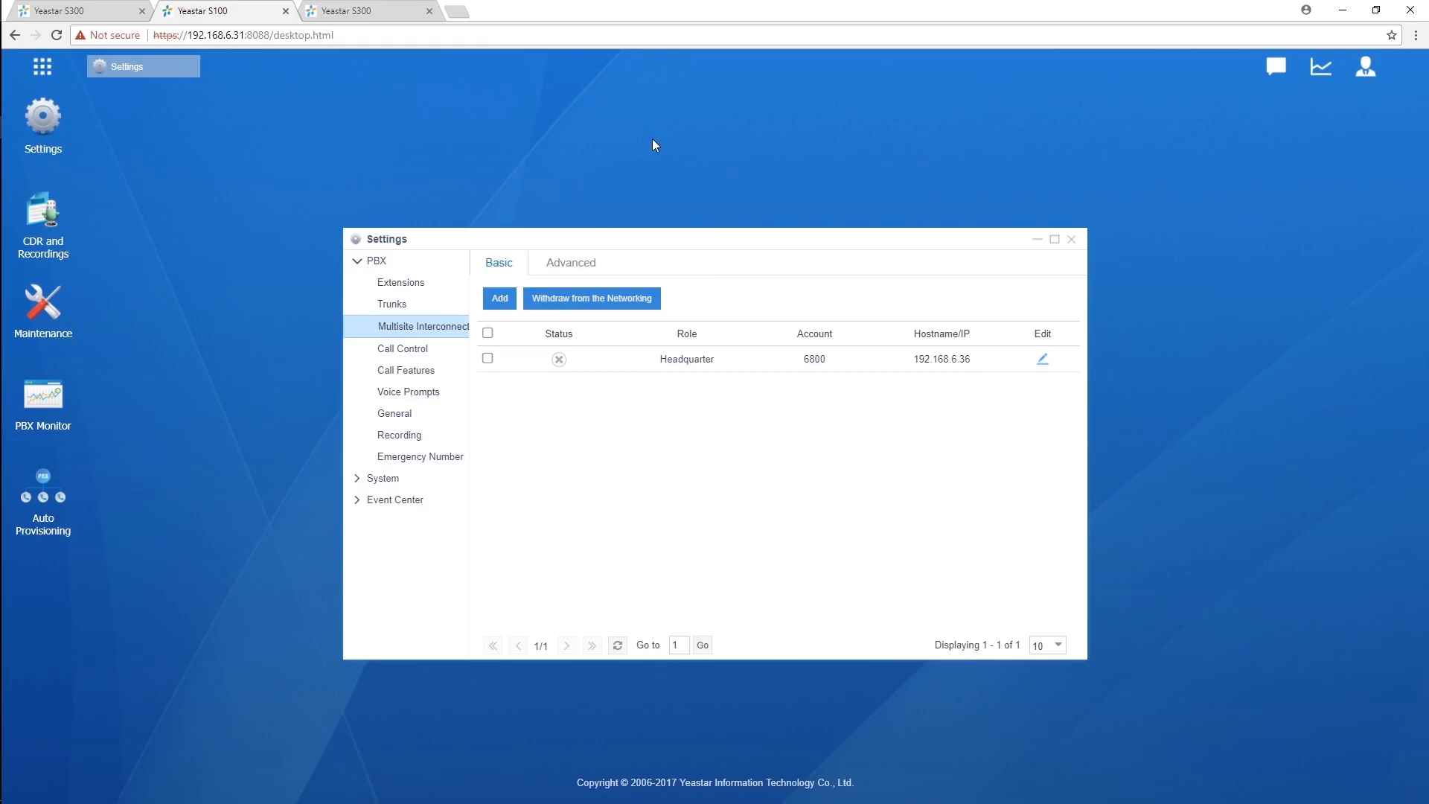